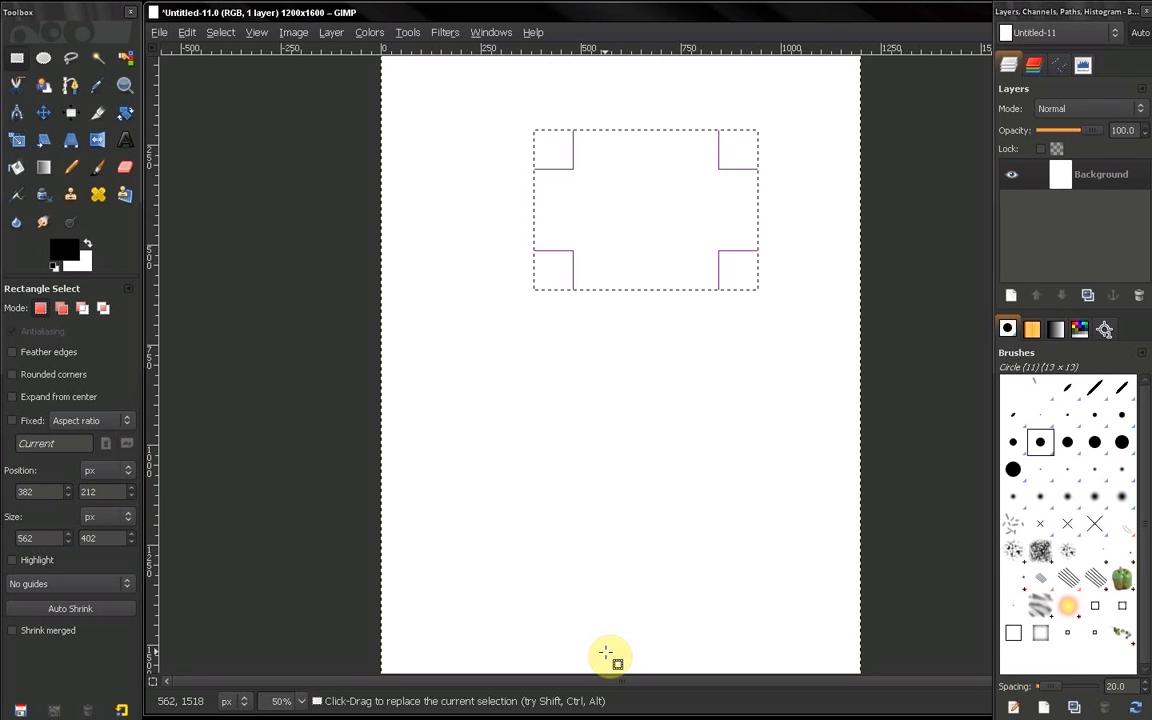
# Step: Open the Preferences dialog from the Edit menu
pyautogui.click(186, 32)
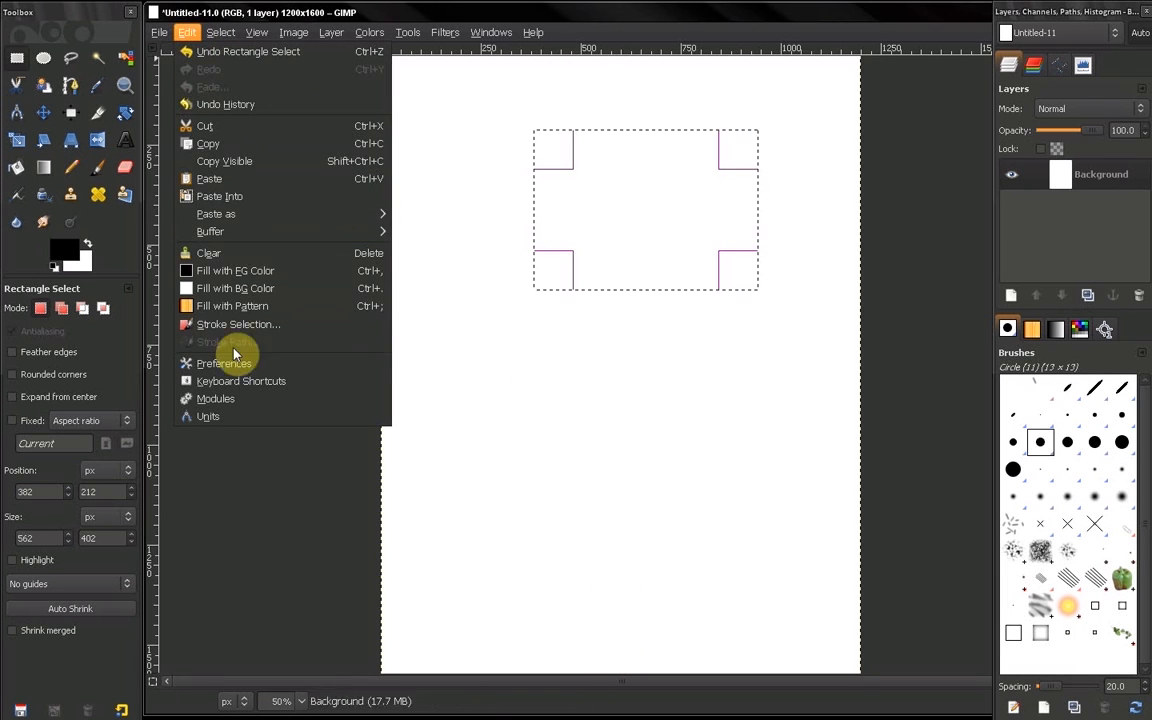
pyautogui.moveTo(220, 364)
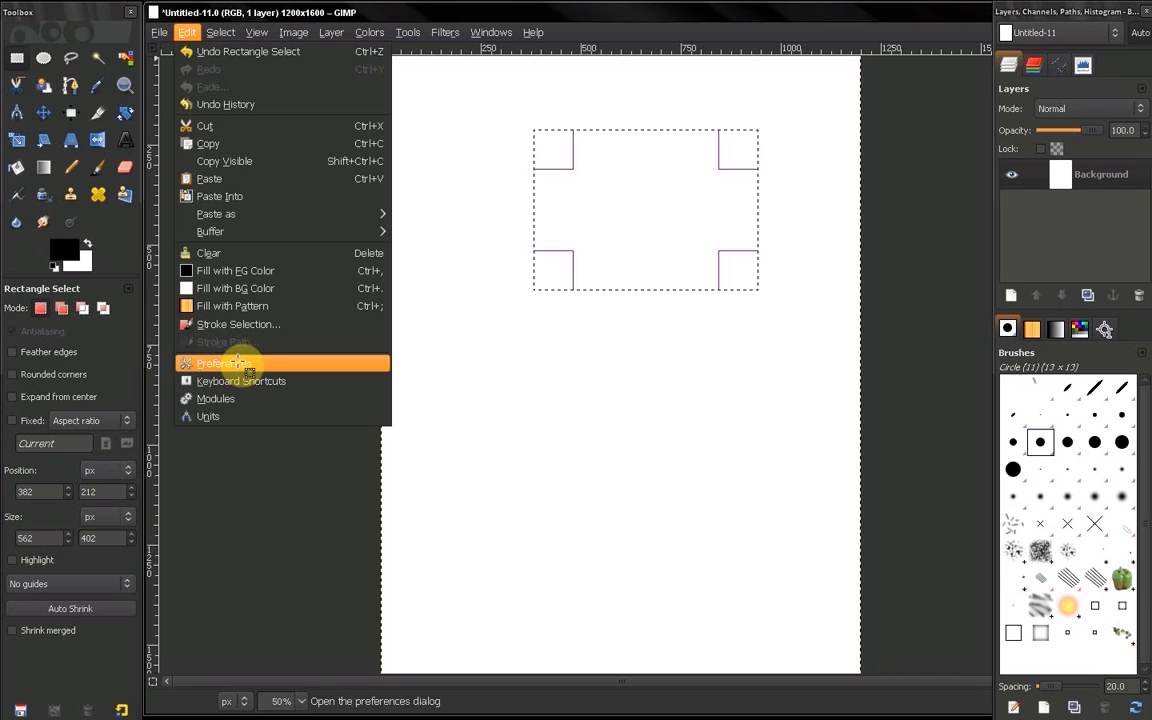
pyautogui.click(220, 364)
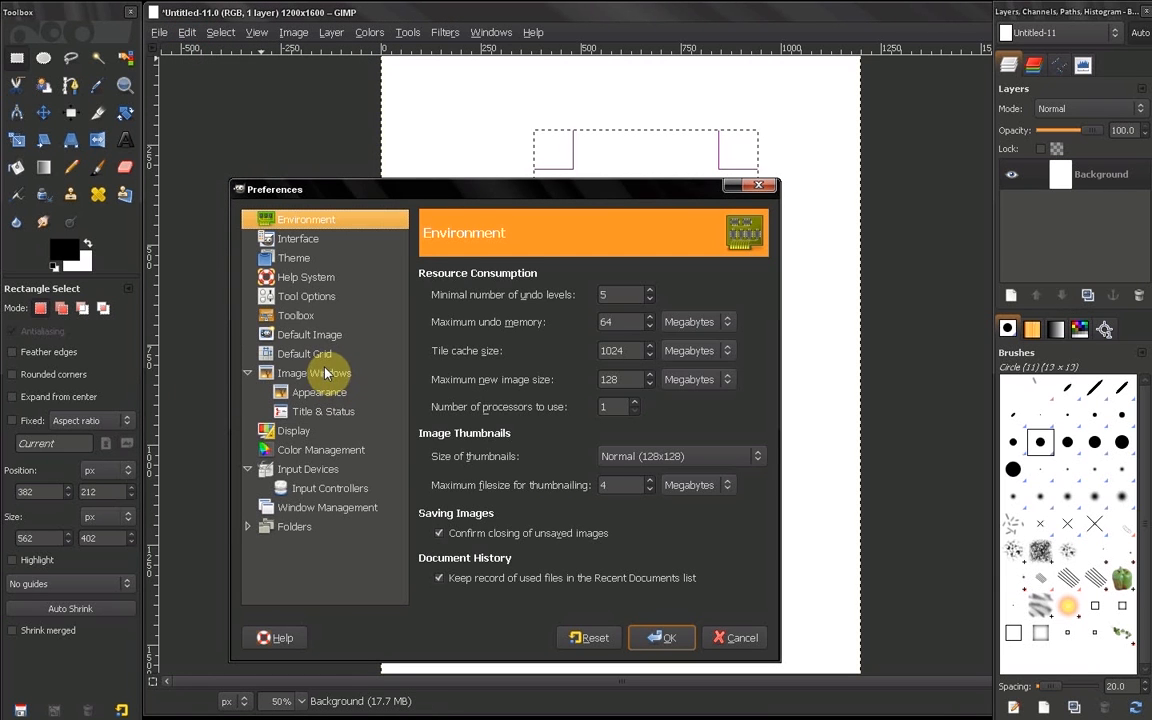
# Step: Show the Image Windows page with zoom, space bar and pointer settings
pyautogui.click(314, 372)
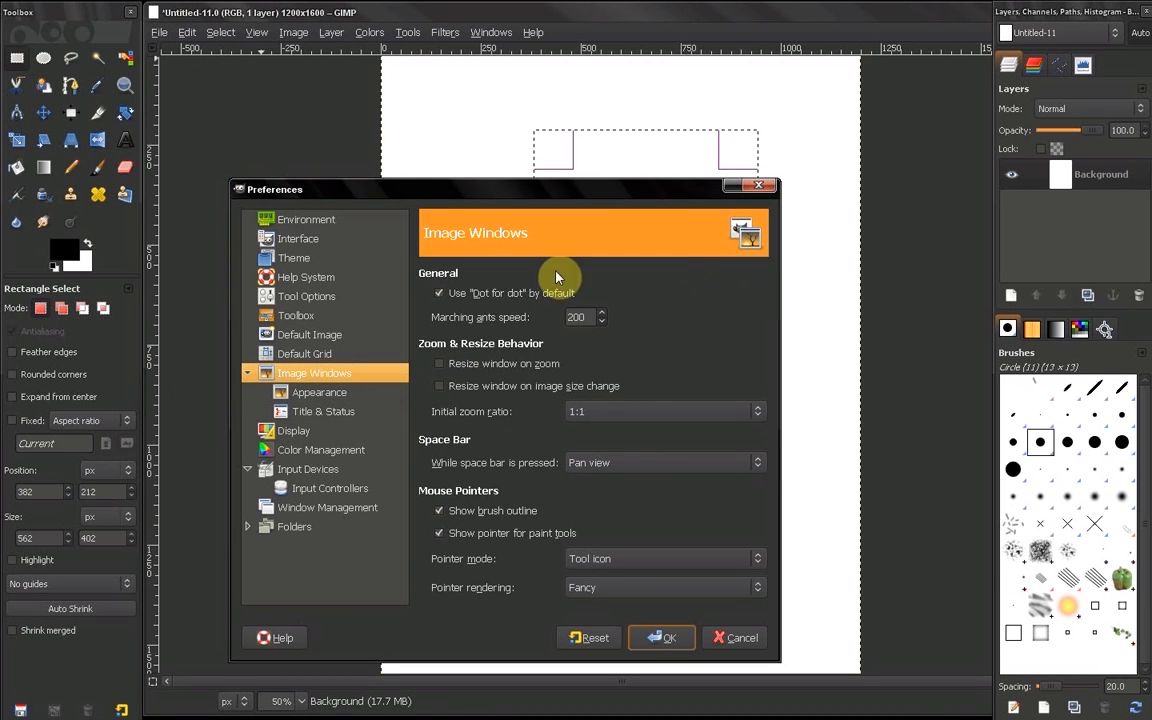
pyautogui.moveTo(732, 276)
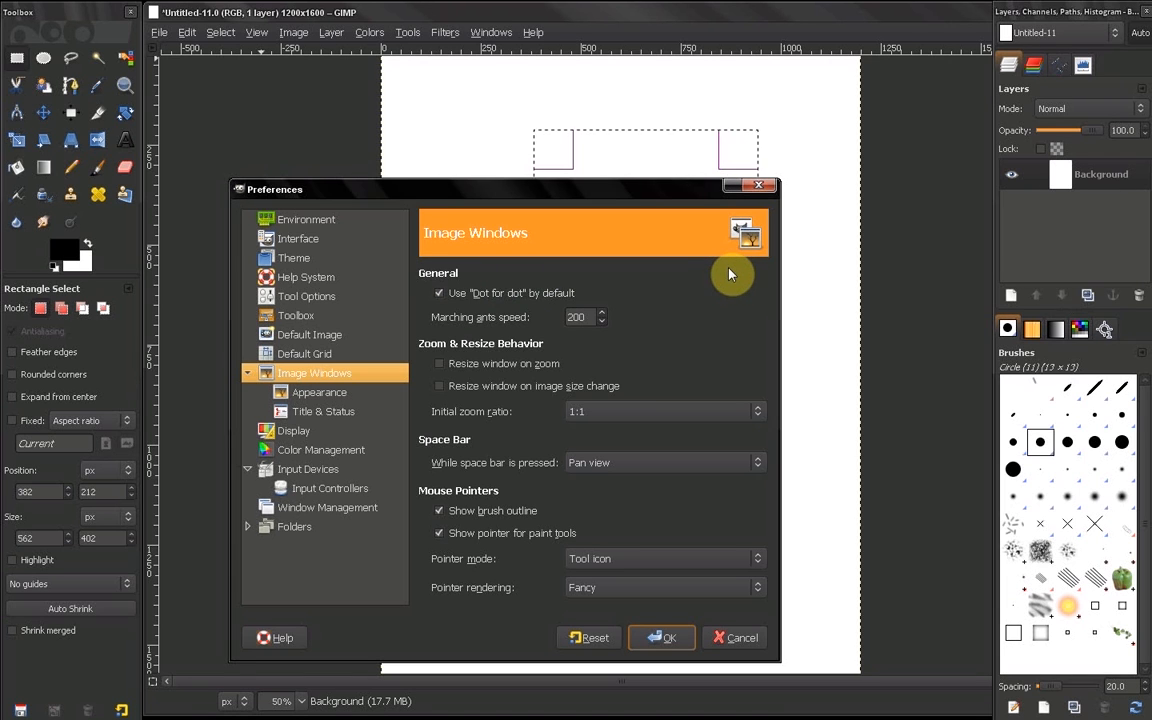
pyautogui.moveTo(728, 274)
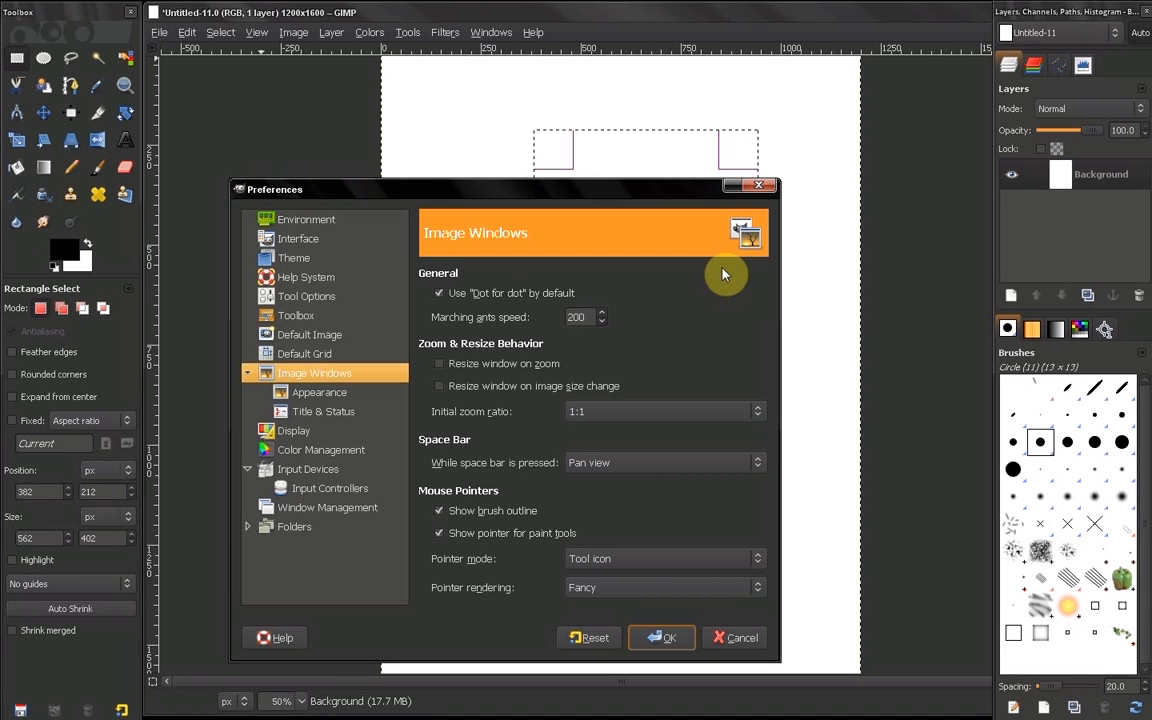
pyautogui.moveTo(496, 328)
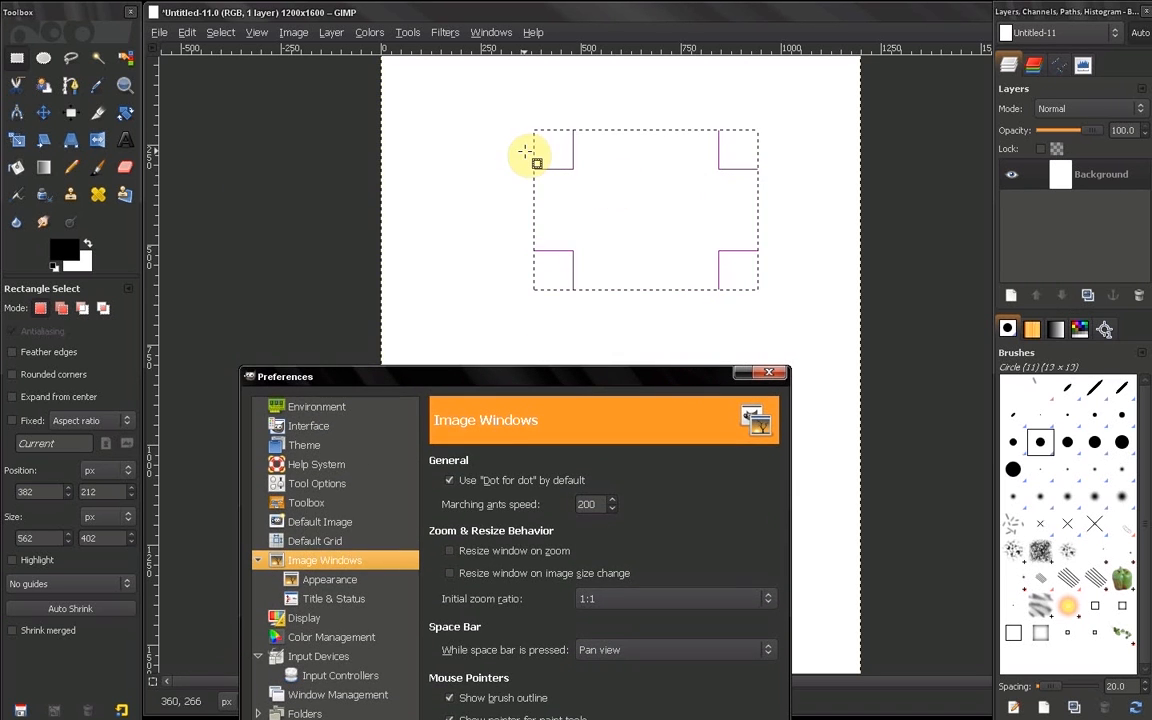
pyautogui.moveTo(770, 144)
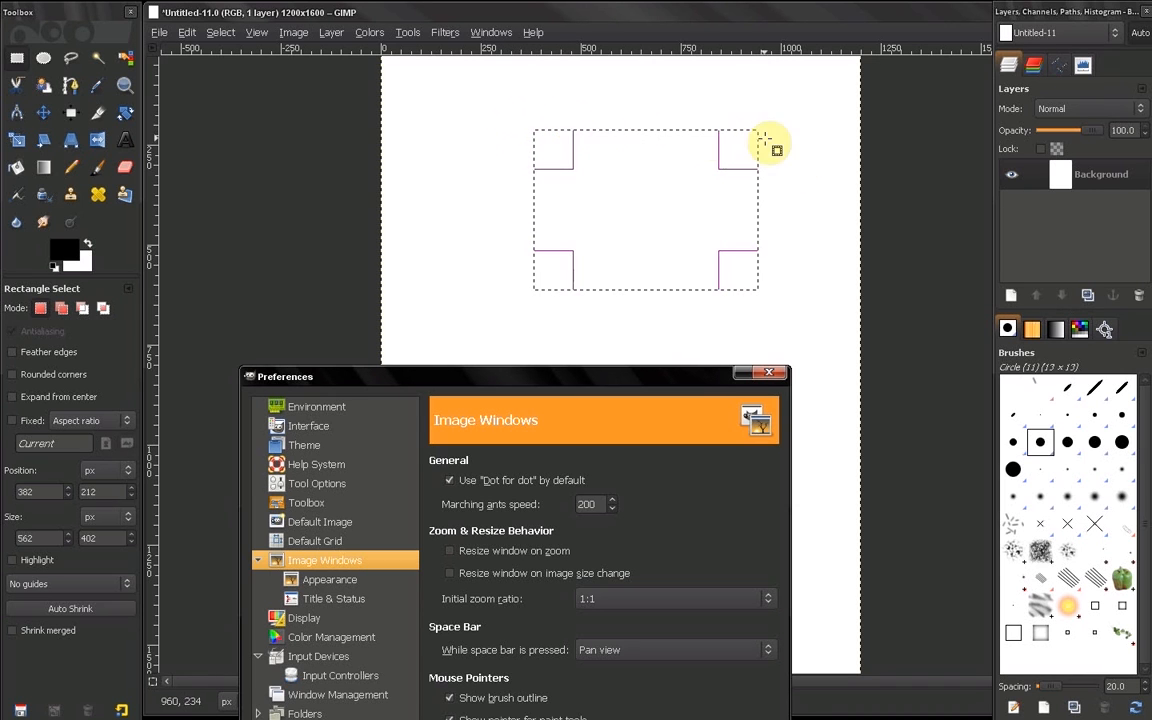
pyautogui.moveTo(770, 302)
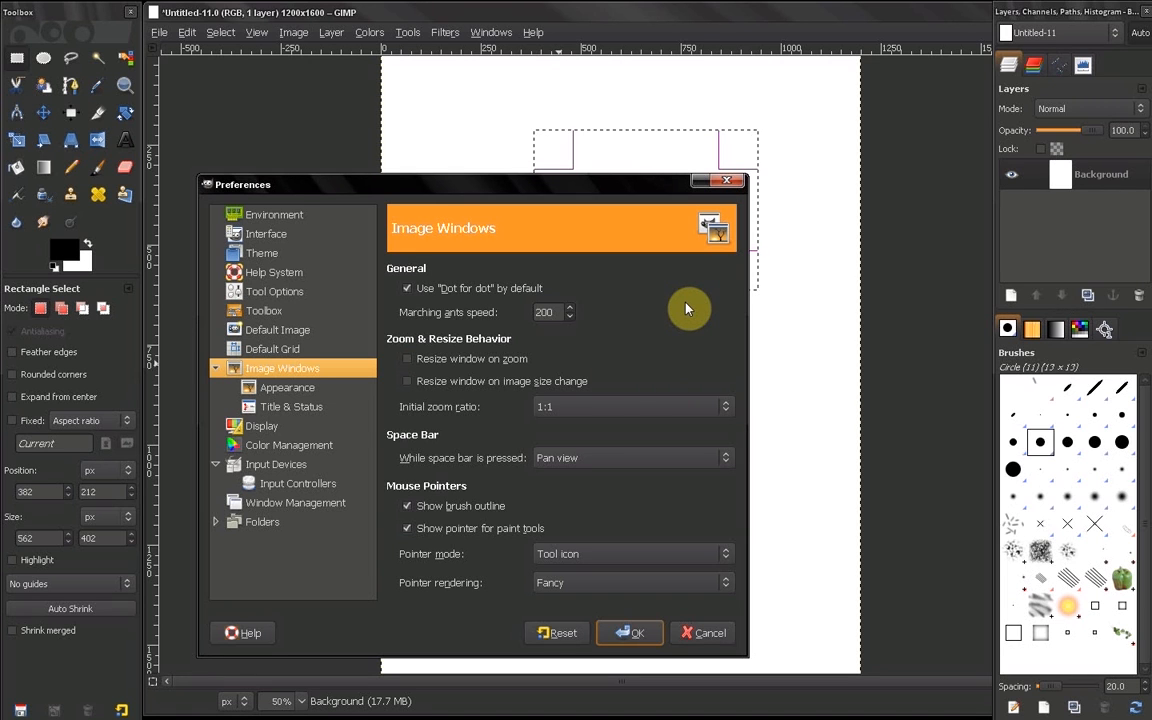
pyautogui.moveTo(688, 308)
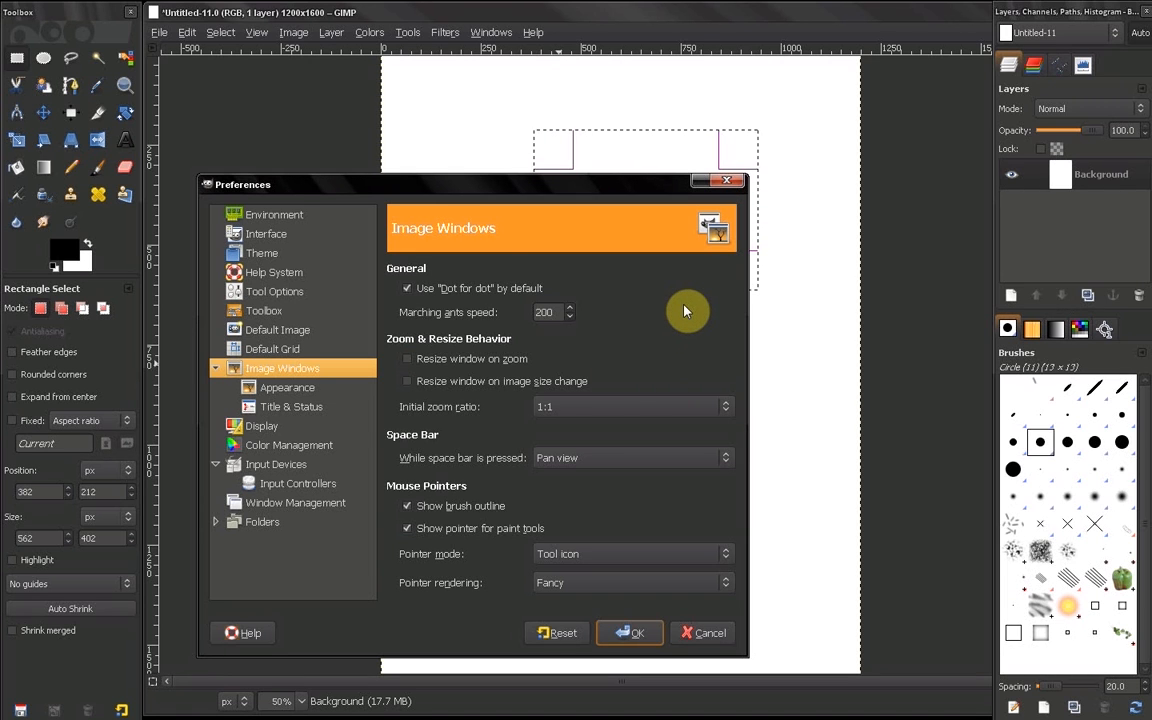
pyautogui.moveTo(680, 316)
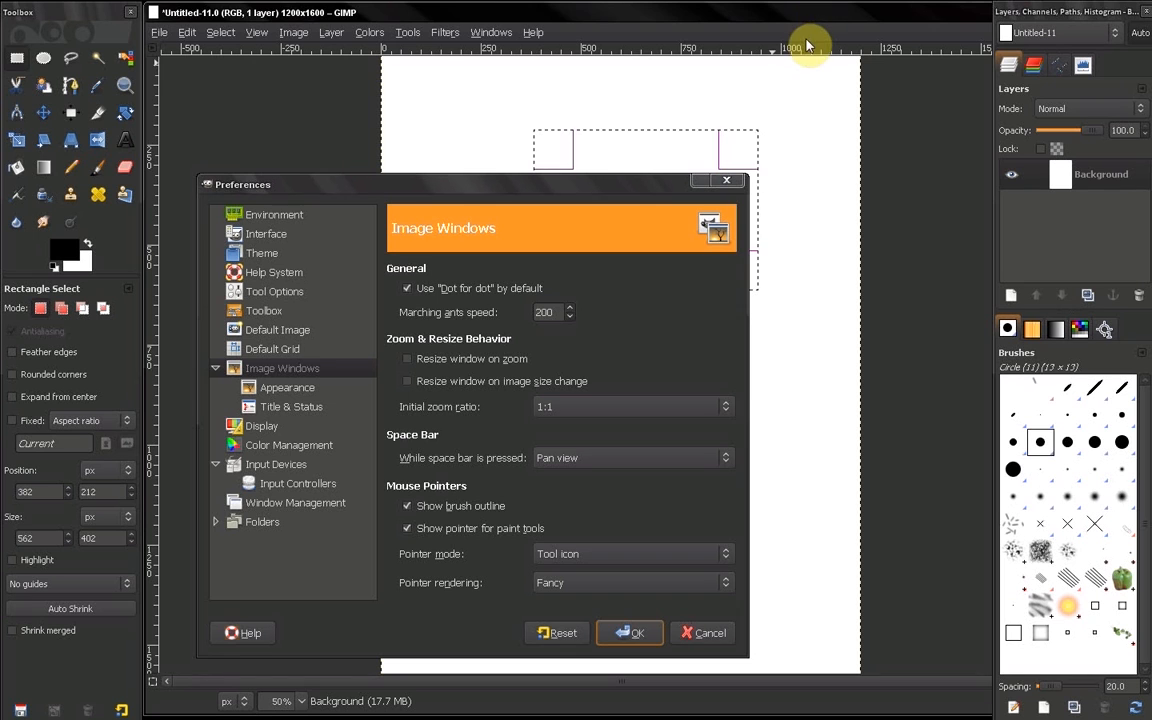
pyautogui.moveTo(650, 536)
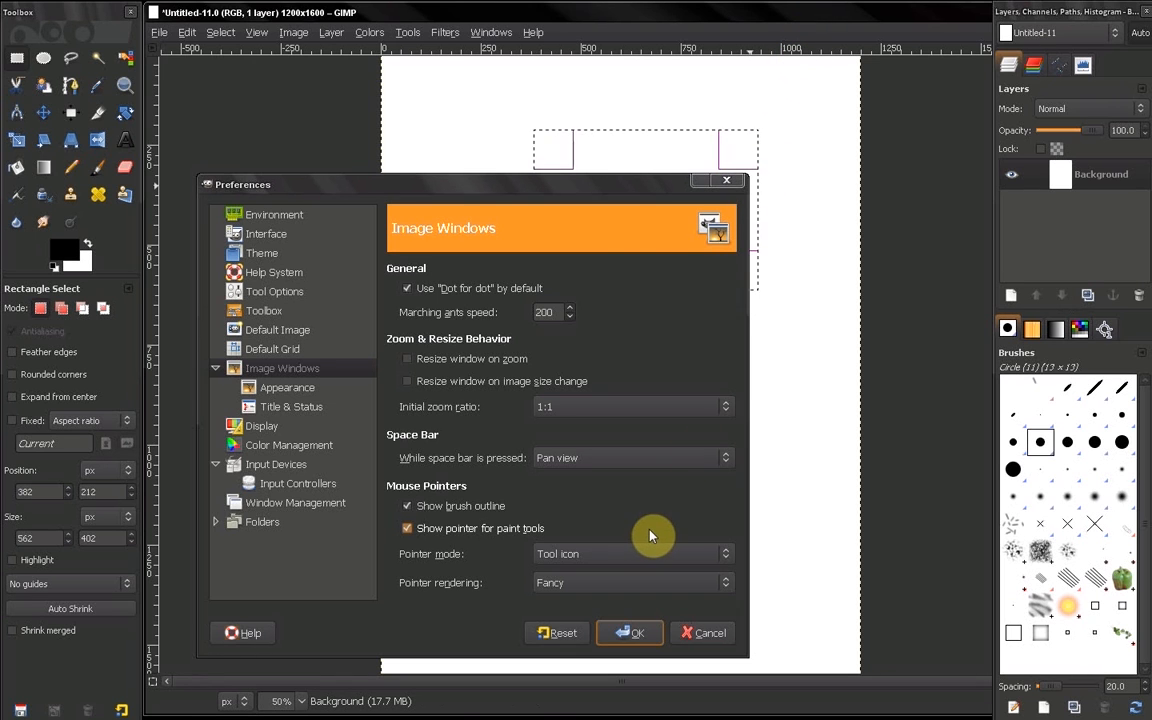
pyautogui.moveTo(504, 418)
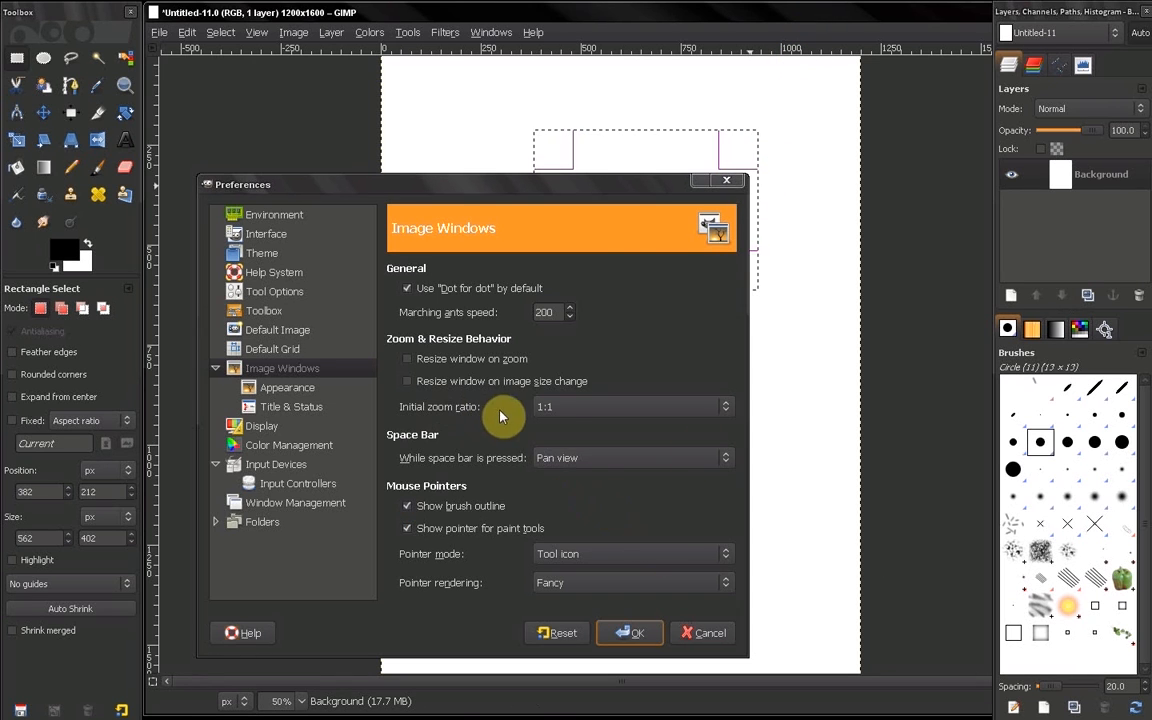
pyautogui.moveTo(588, 428)
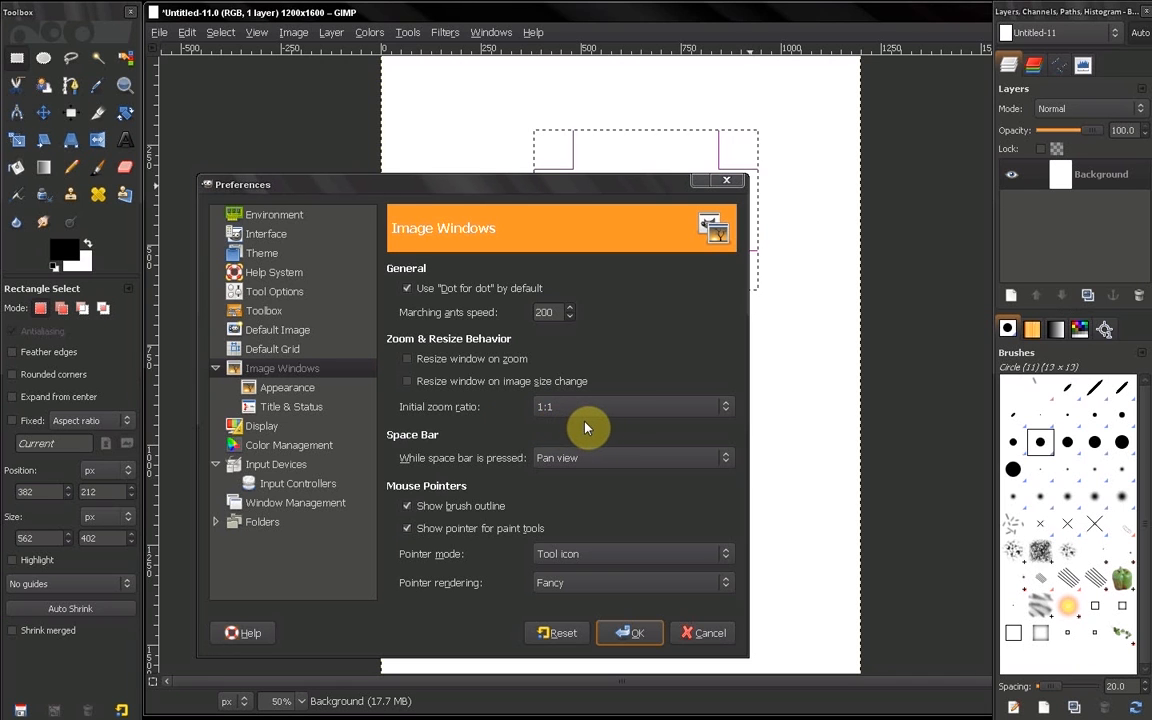
pyautogui.moveTo(624, 418)
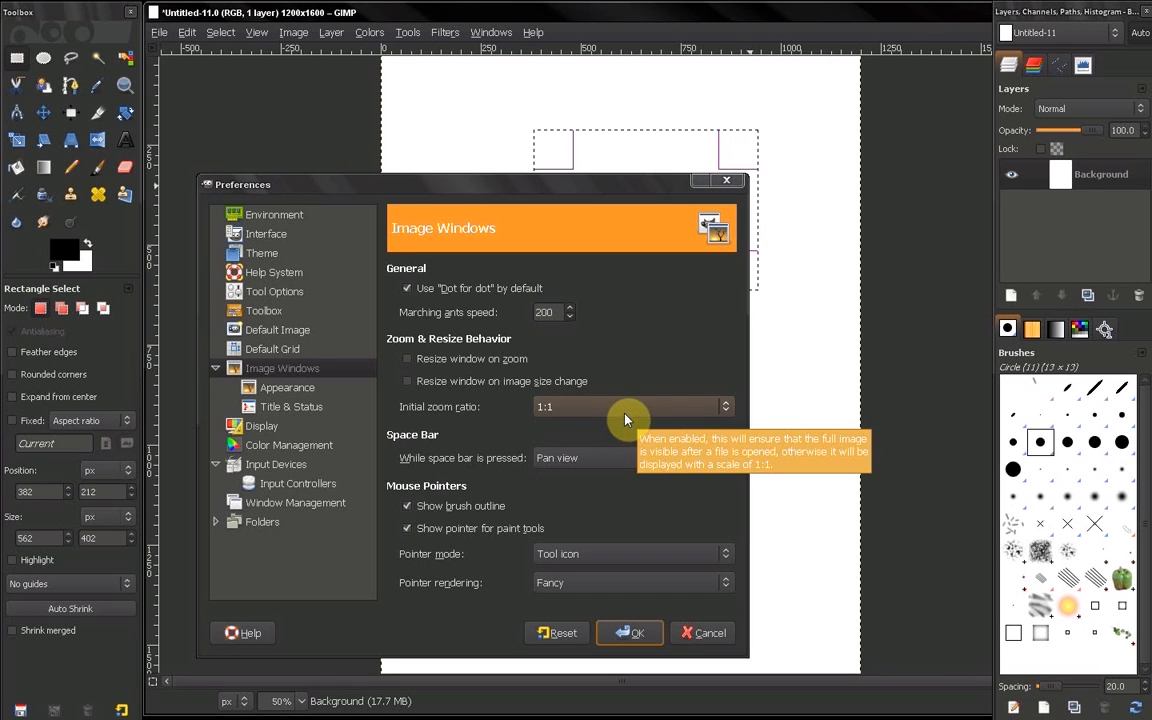
# Step: Close the blank untitled image, leaving the Image Windows preferences open
pyautogui.click(160, 32)
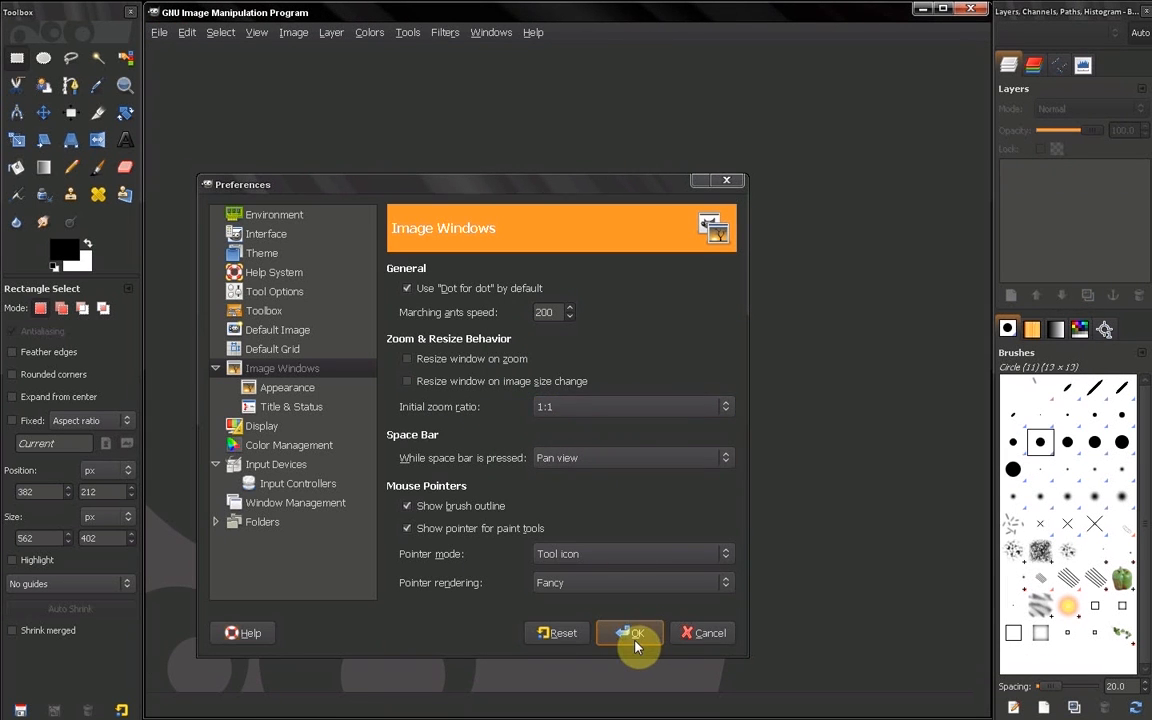
# Step: Apply the preferences, open recent photo CIMG2629.jpg and view it at 25% zoom
pyautogui.click(630, 632)
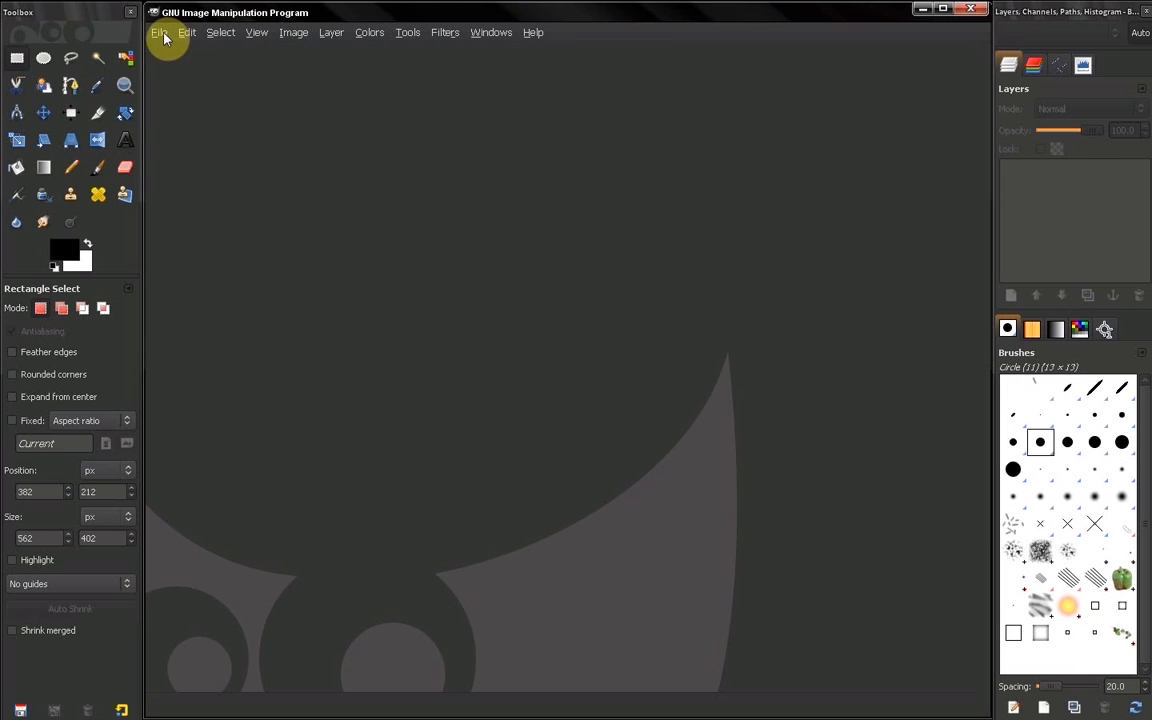
pyautogui.click(160, 32)
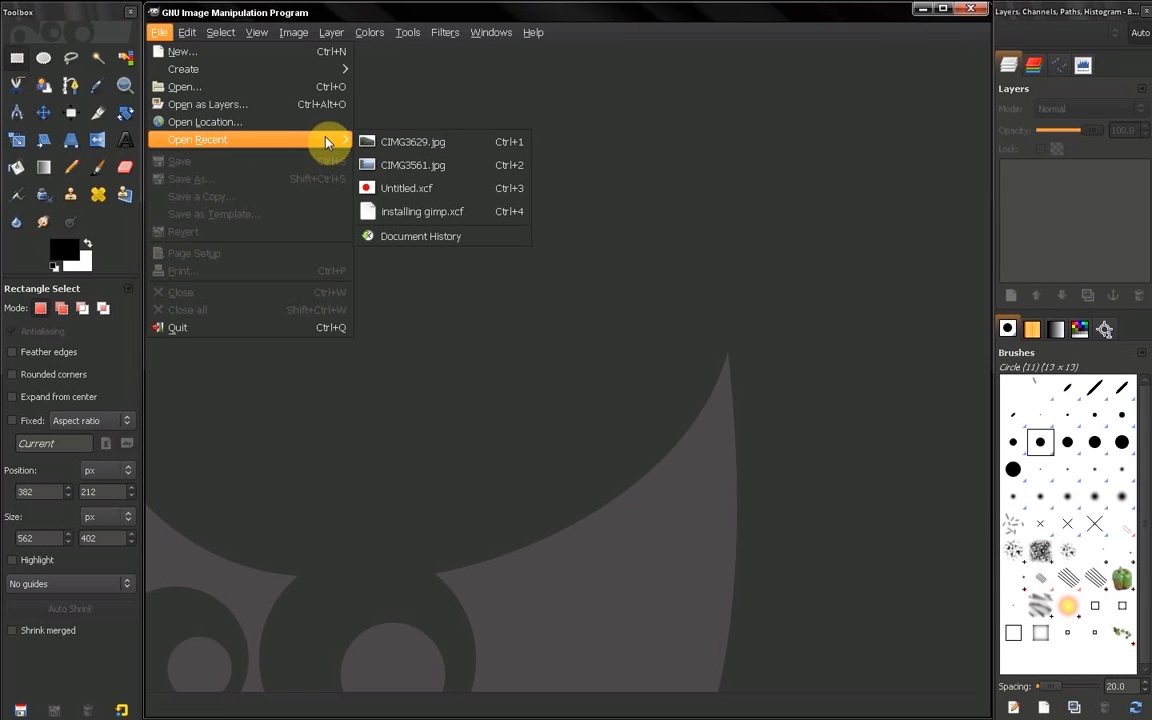
pyautogui.click(412, 140)
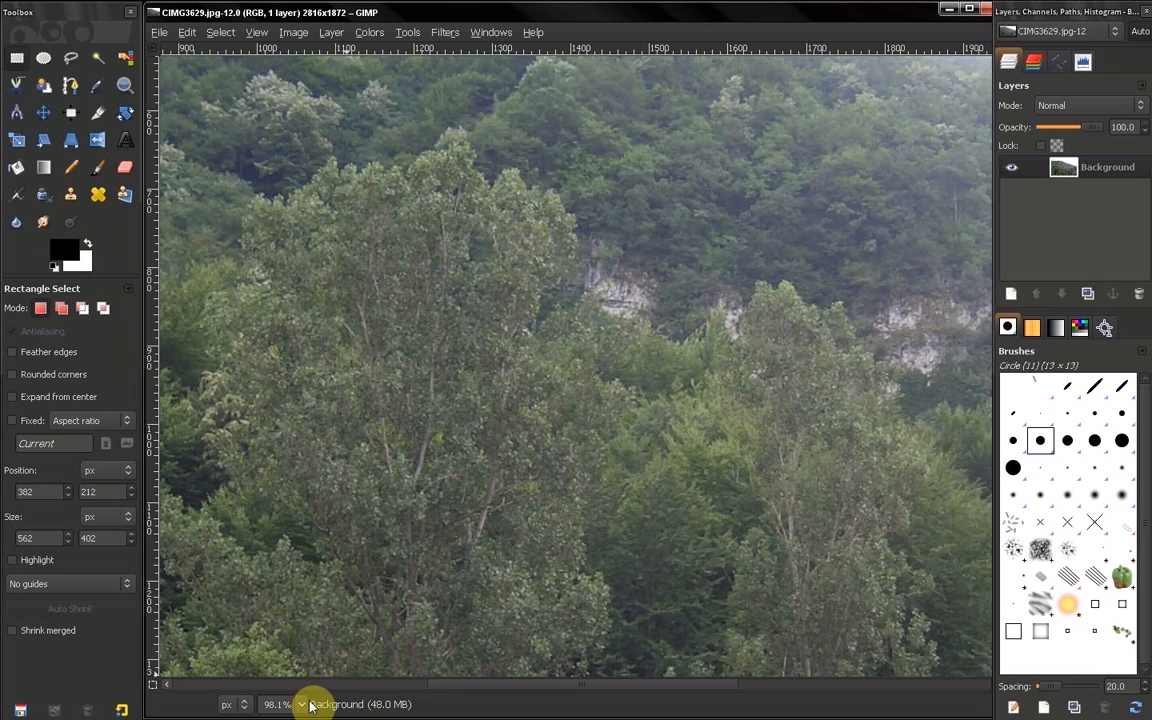
pyautogui.click(300, 704)
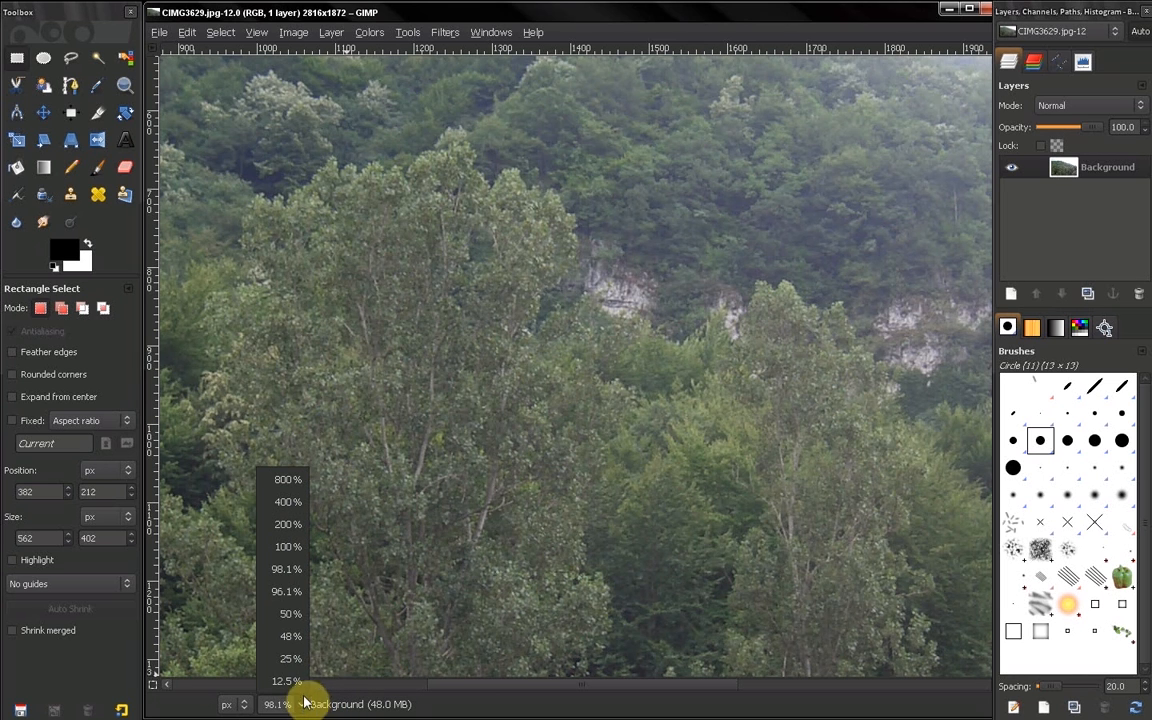
pyautogui.click(288, 636)
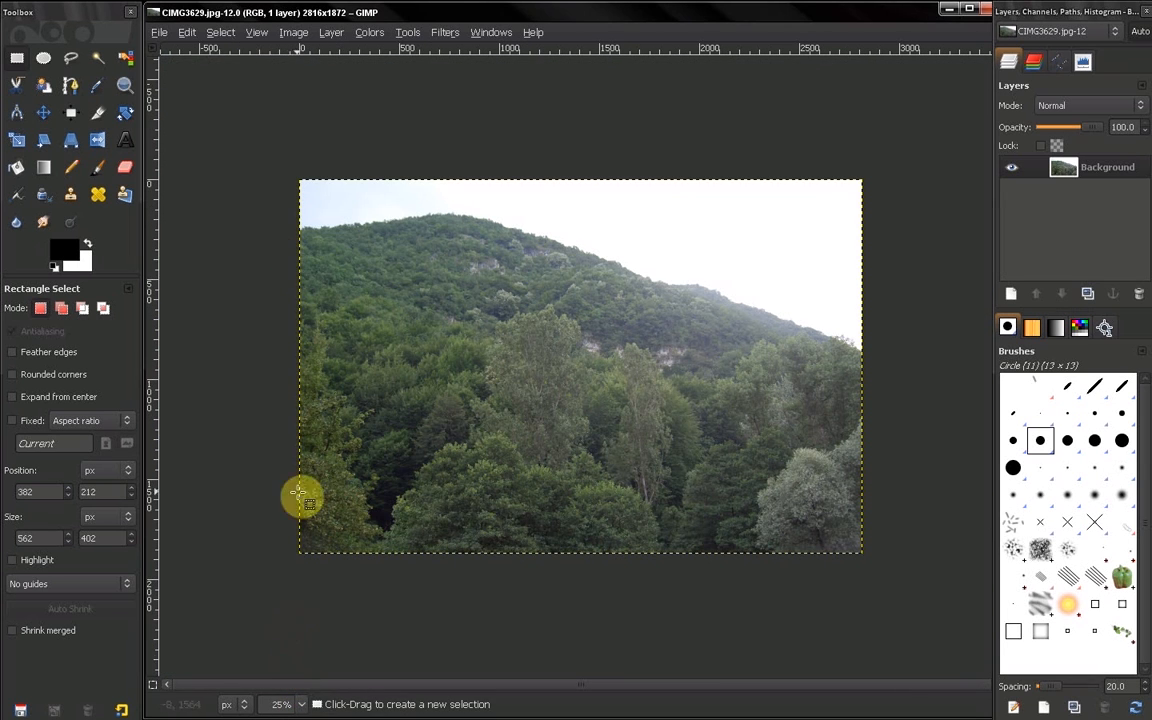
# Step: Reopen Preferences on the Image Windows page over the loaded photo
pyautogui.click(188, 32)
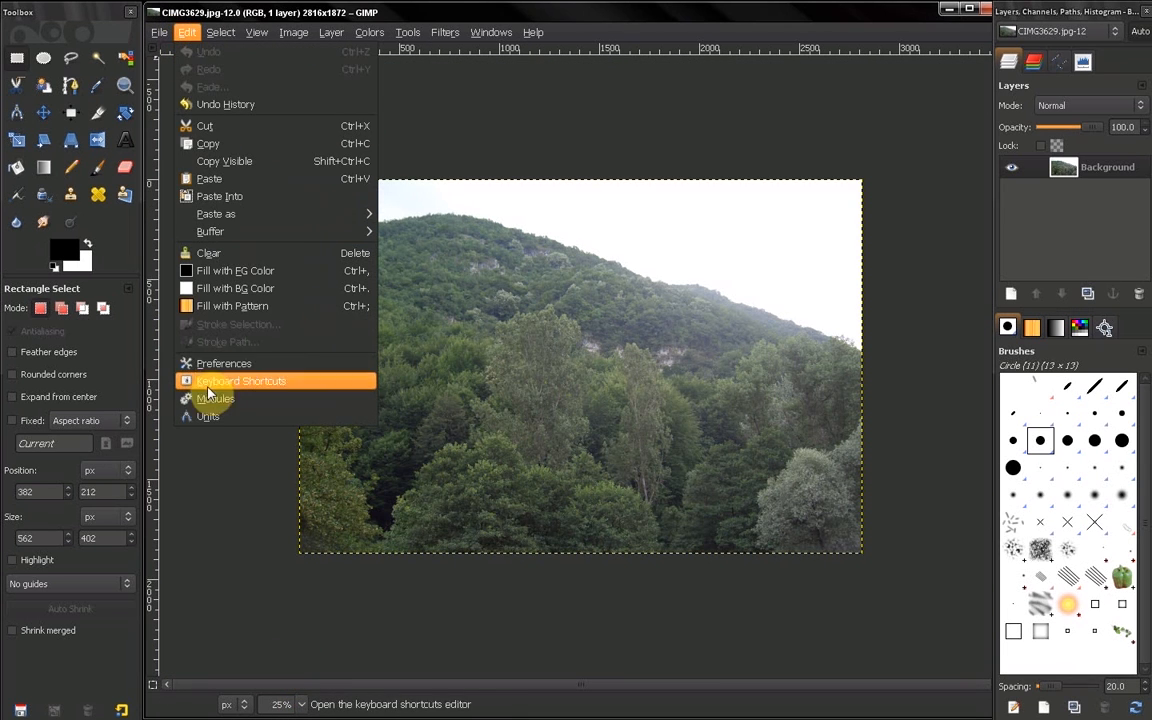
pyautogui.moveTo(224, 364)
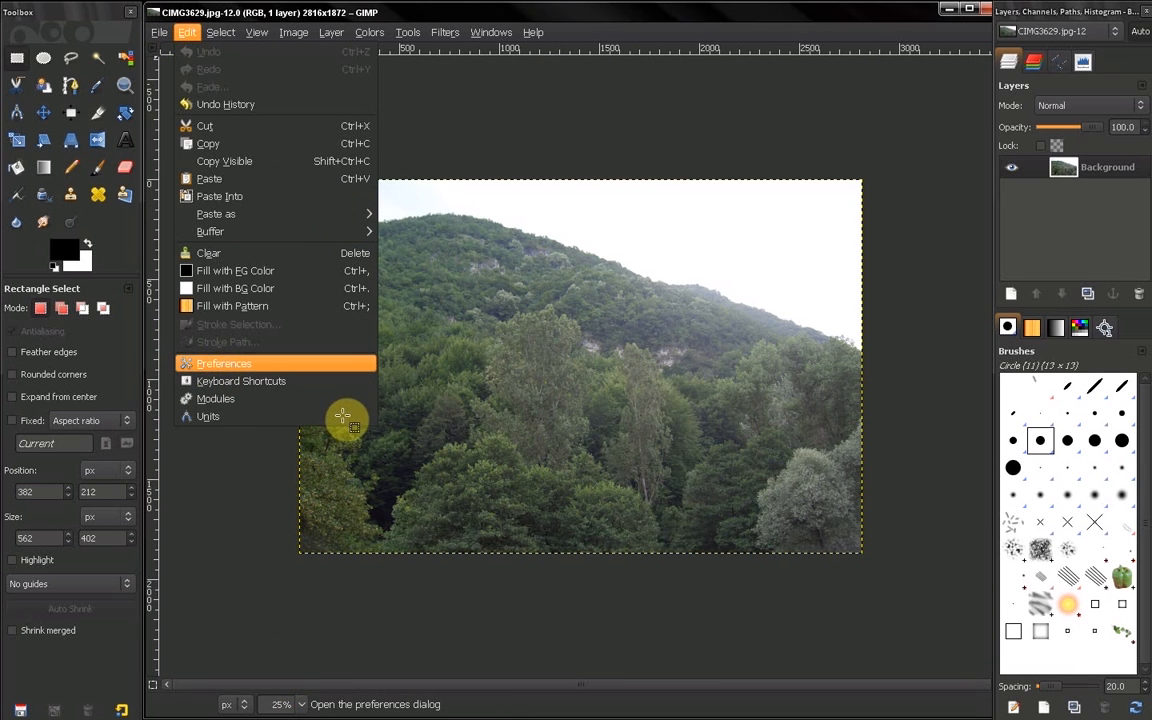
pyautogui.click(224, 364)
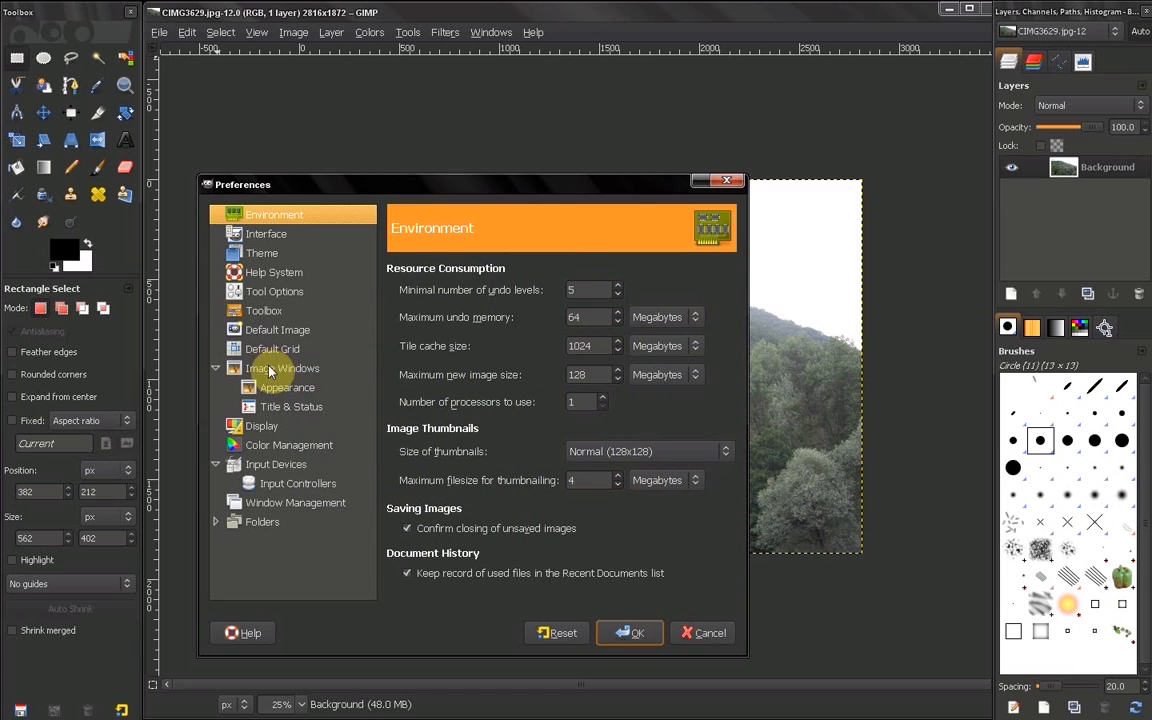
pyautogui.click(282, 368)
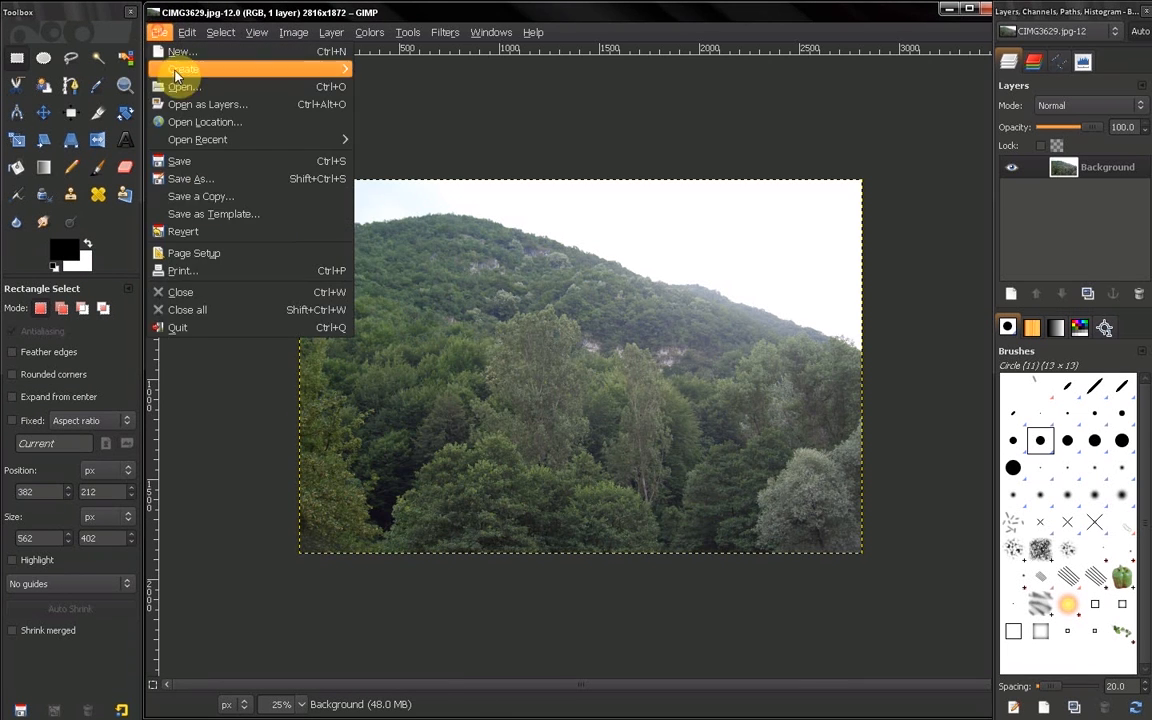
# Step: Close CIMG2629.jpg and reopen it from recent documents so it fills the window
pyautogui.click(180, 292)
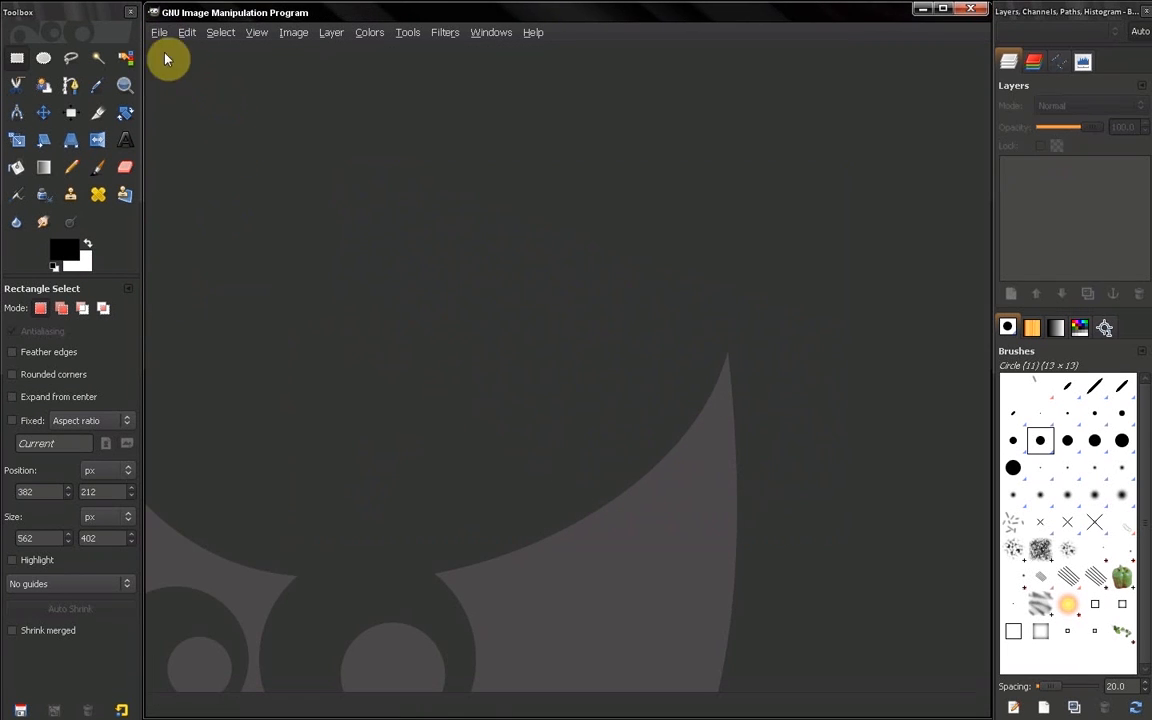
pyautogui.click(160, 32)
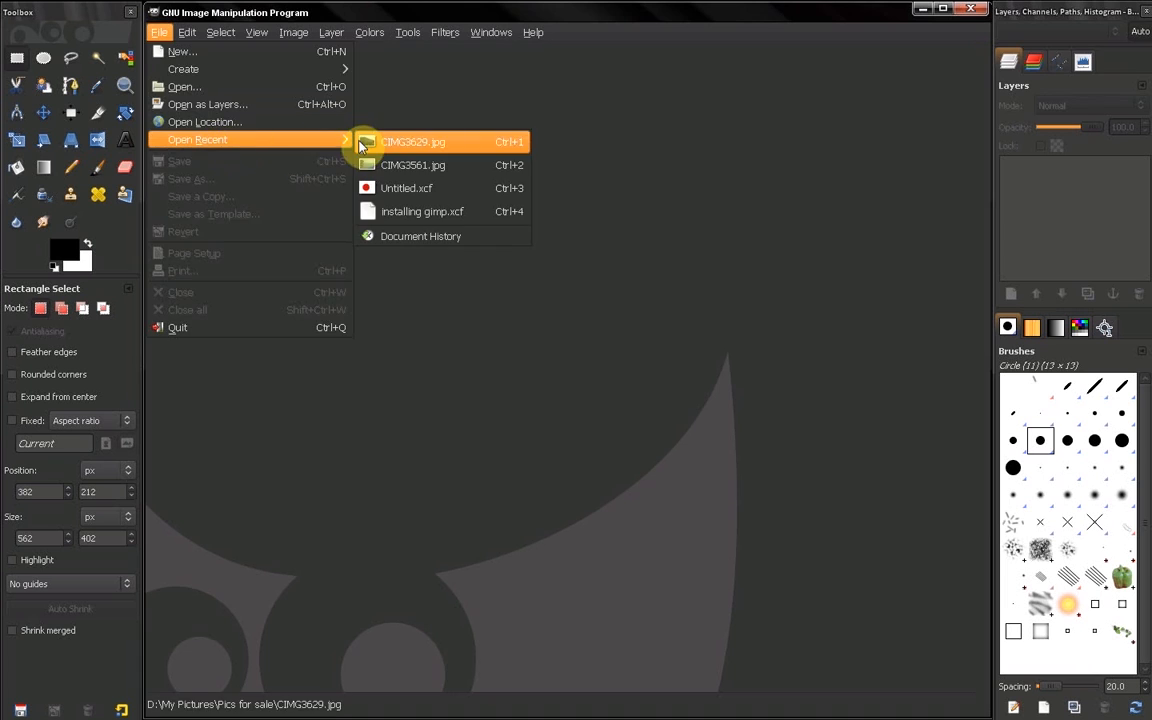
pyautogui.click(412, 140)
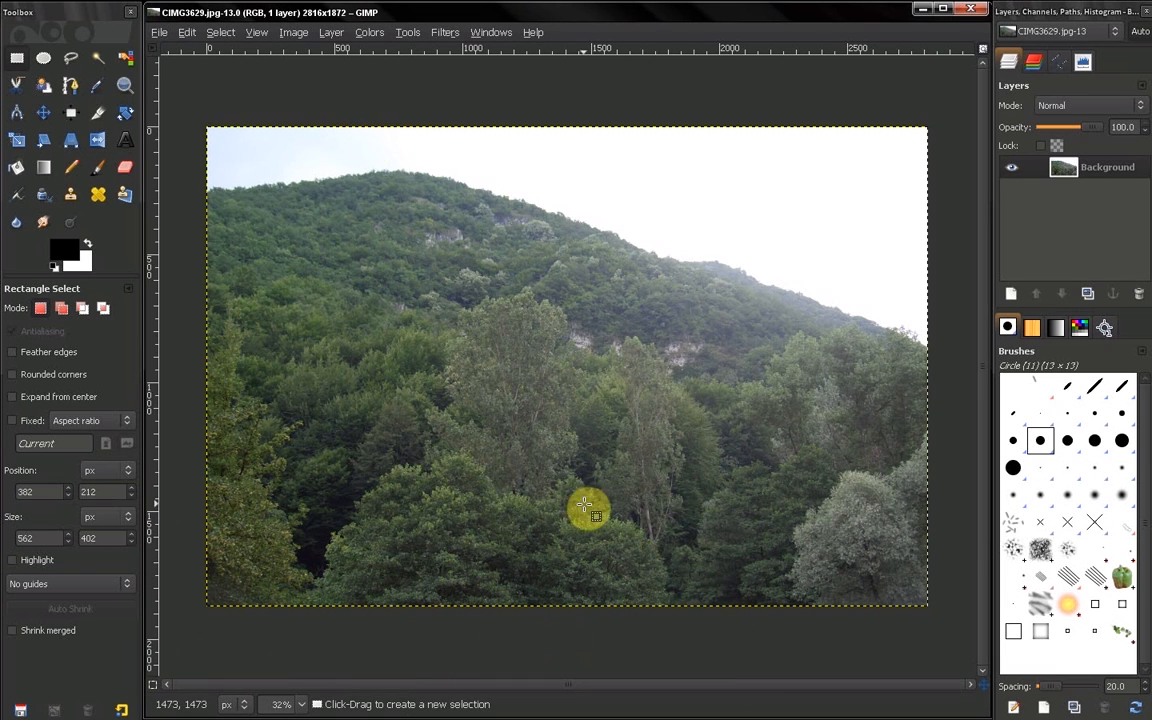
pyautogui.moveTo(470, 340)
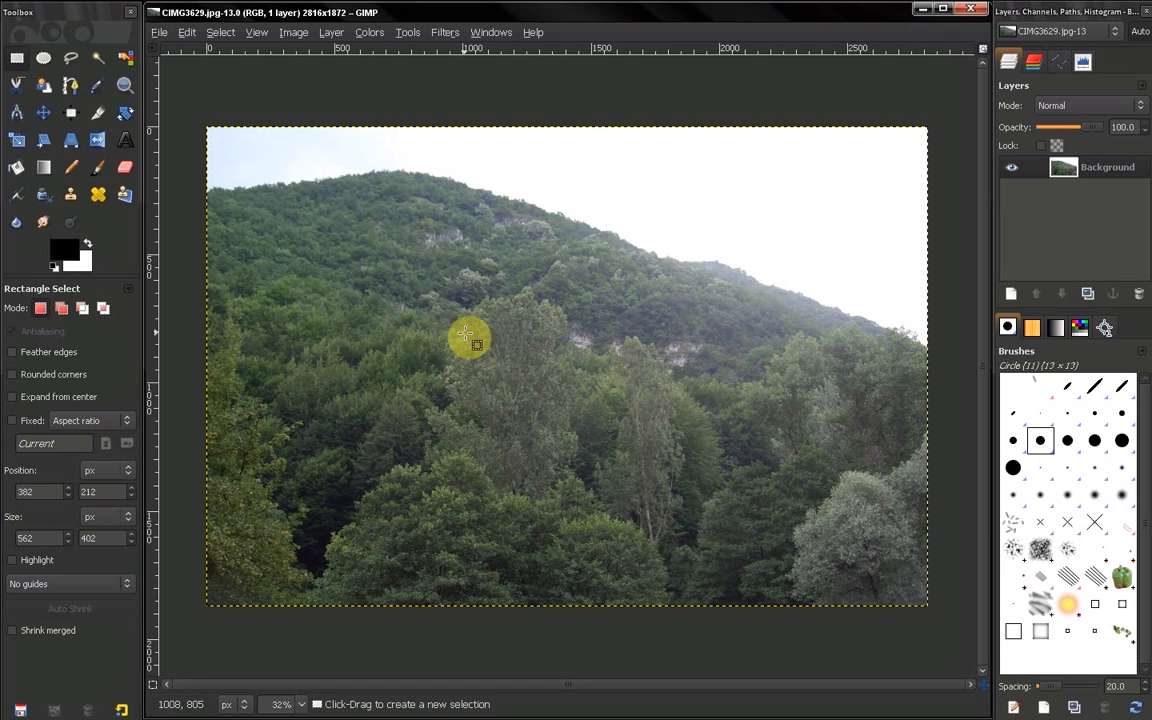
pyautogui.moveTo(316, 250)
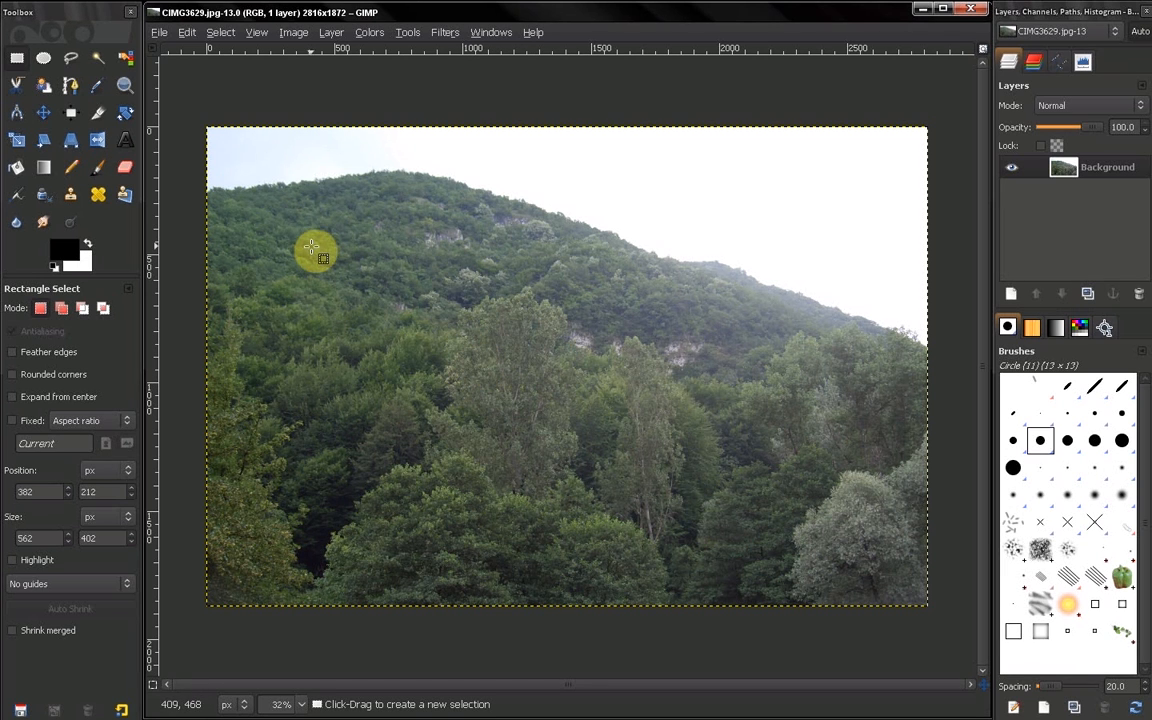
# Step: Open Preferences again and show the Image Windows settings page
pyautogui.click(188, 32)
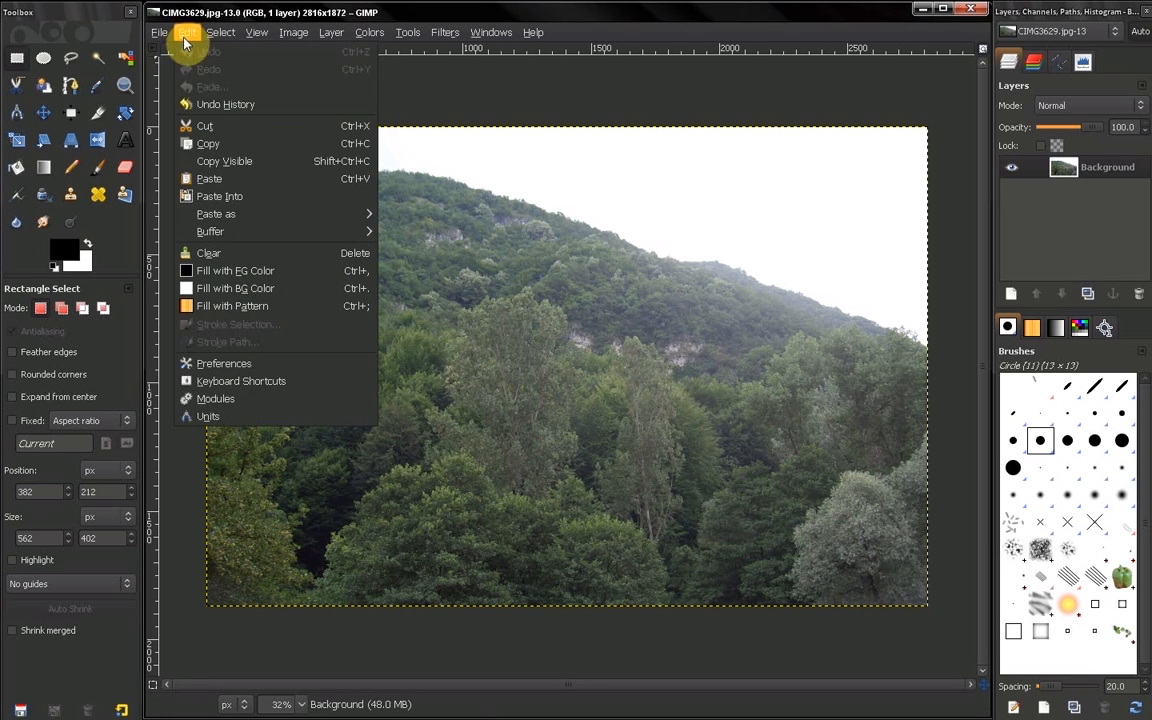
pyautogui.moveTo(224, 364)
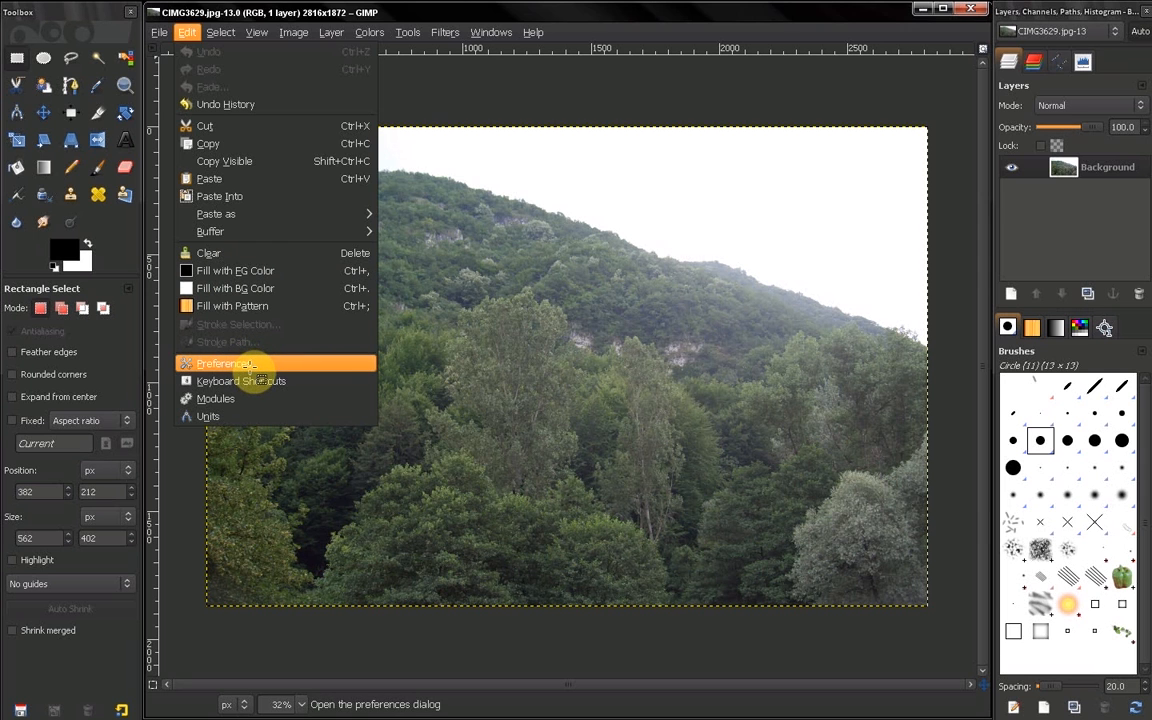
pyautogui.click(224, 364)
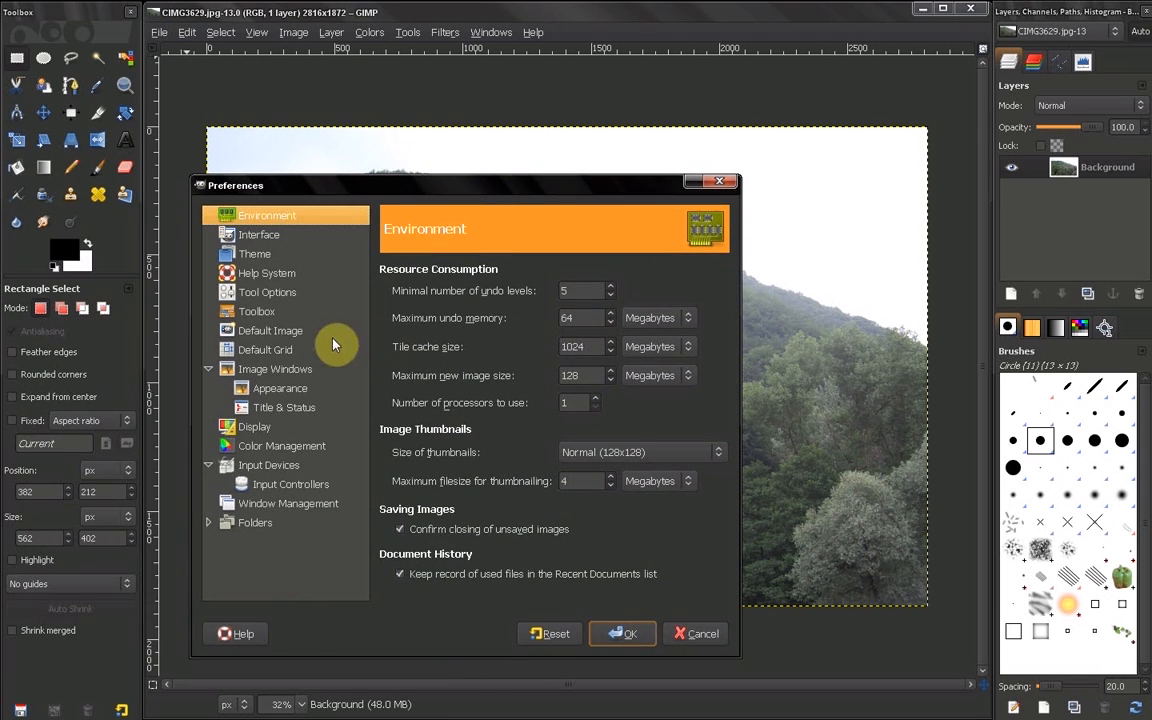
pyautogui.click(276, 368)
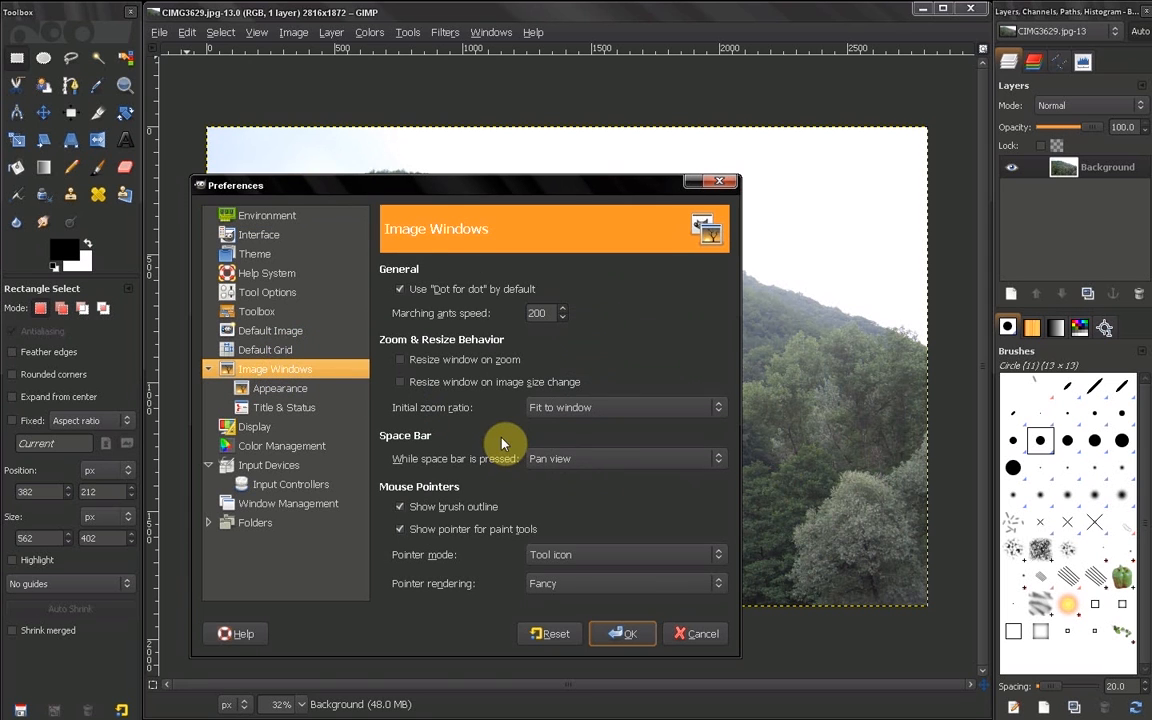
pyautogui.moveTo(464, 478)
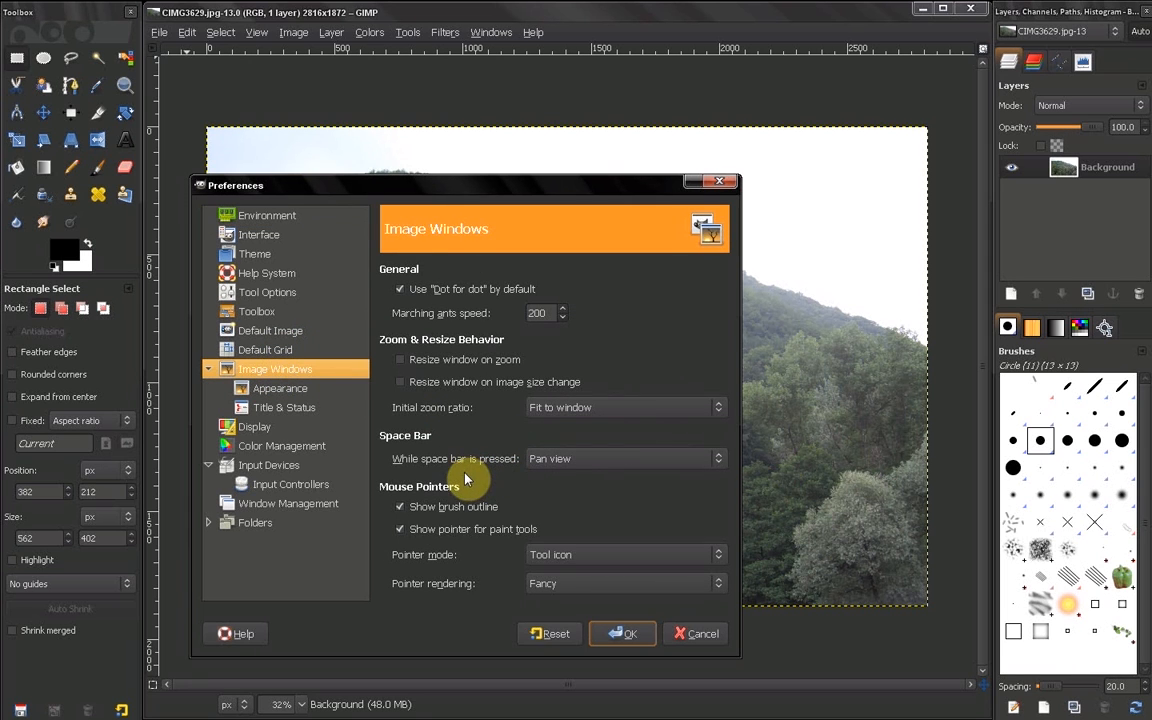
pyautogui.moveTo(616, 490)
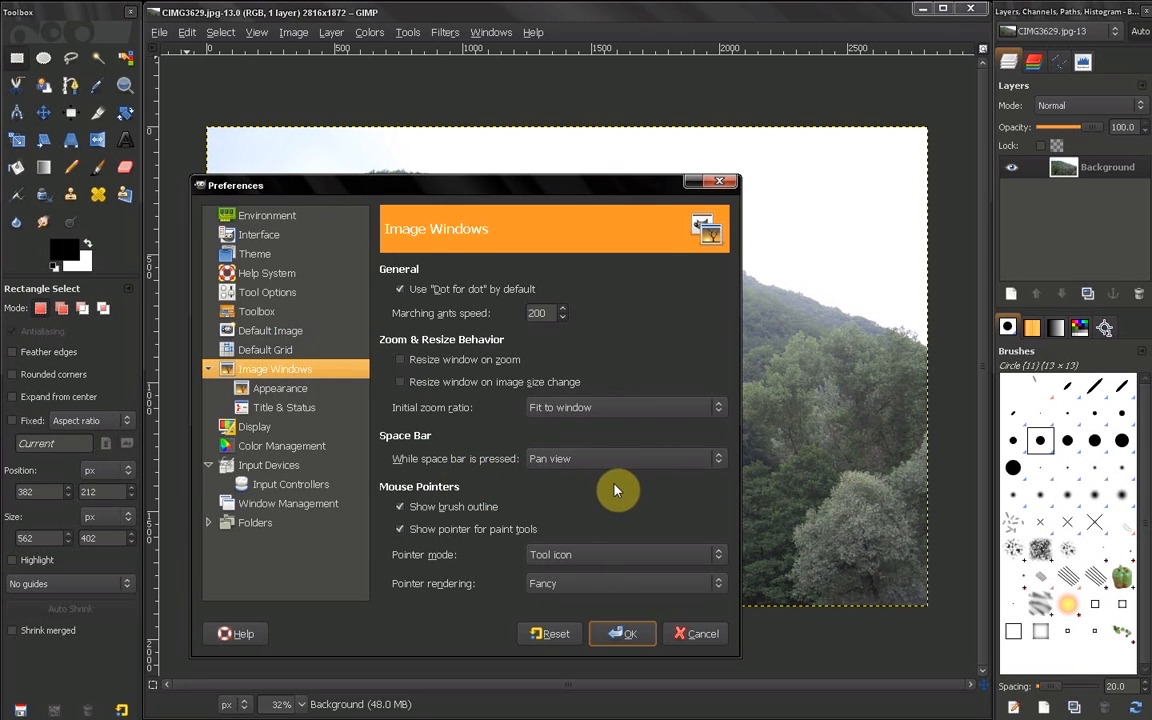
pyautogui.moveTo(304, 708)
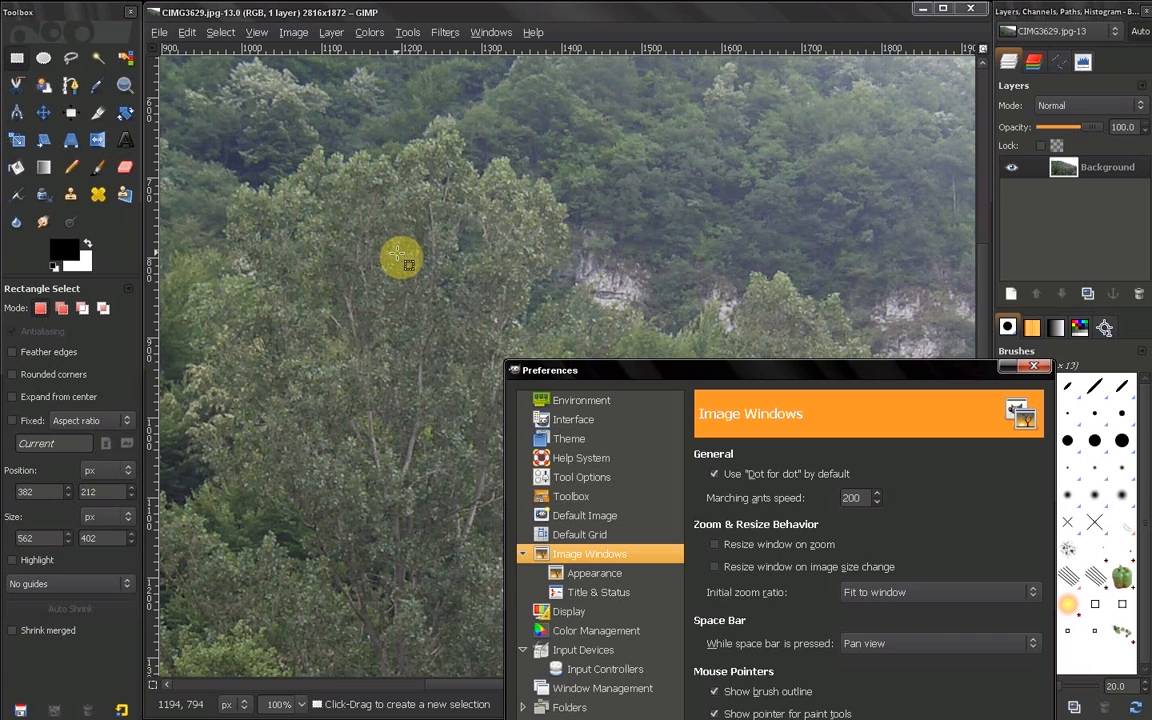
pyautogui.moveTo(422, 264)
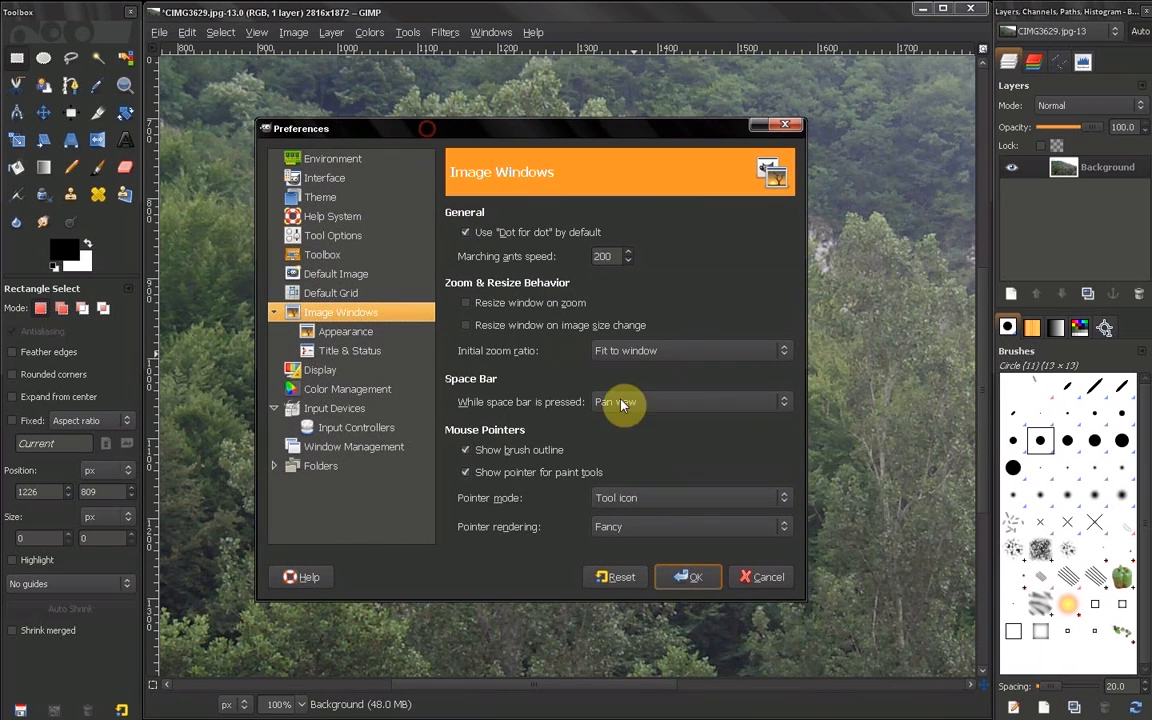
pyautogui.click(690, 400)
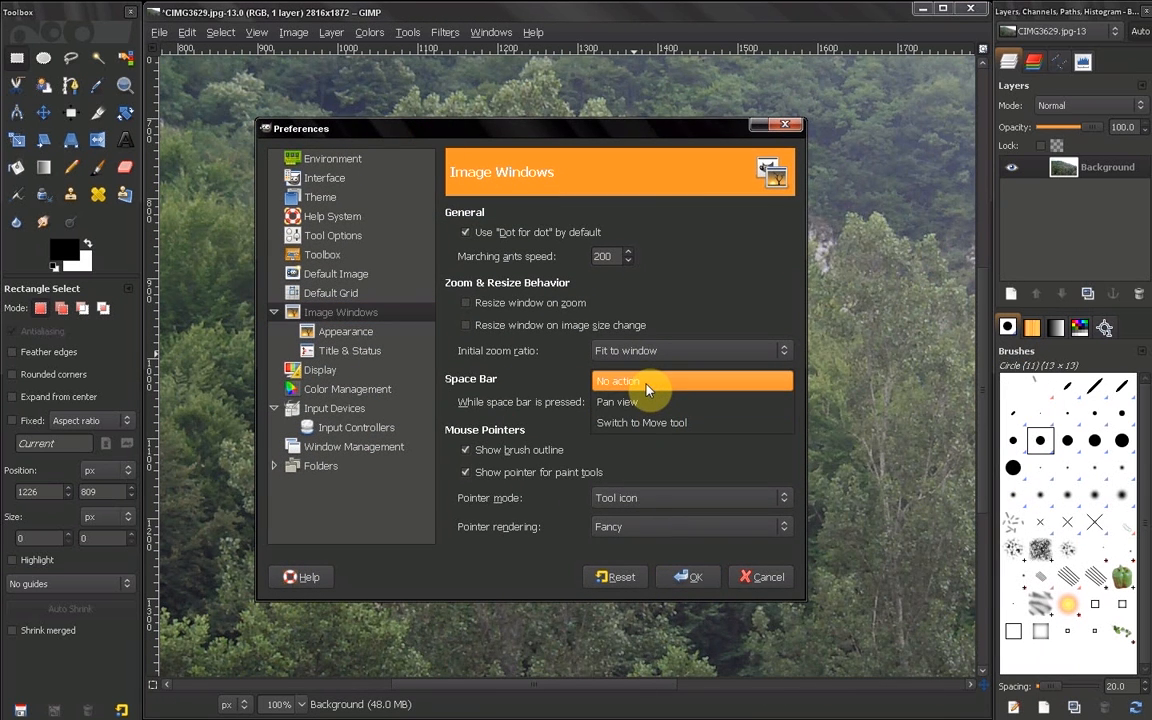
pyautogui.moveTo(656, 404)
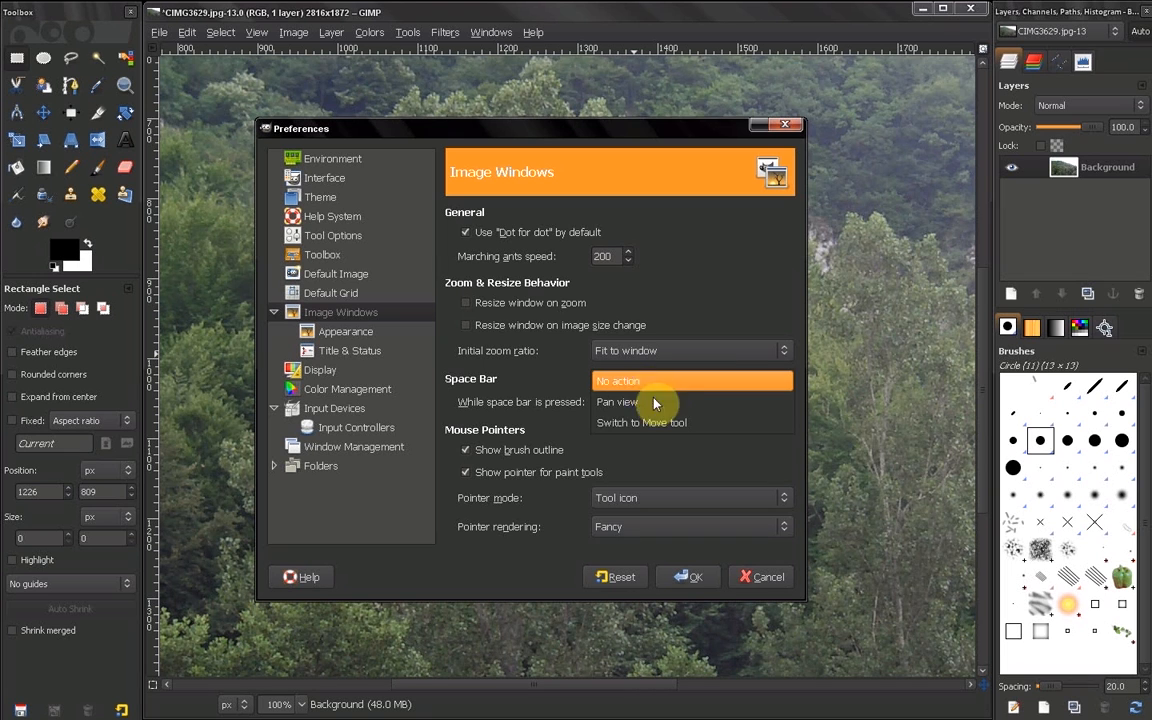
pyautogui.click(616, 400)
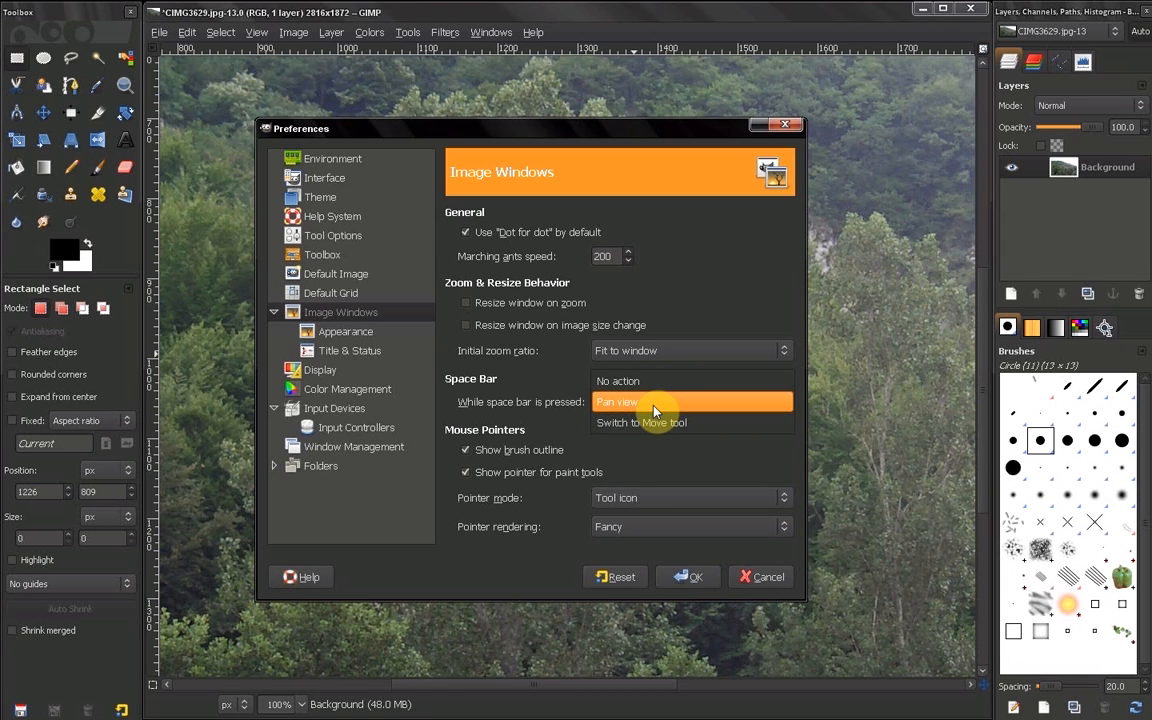
pyautogui.click(616, 400)
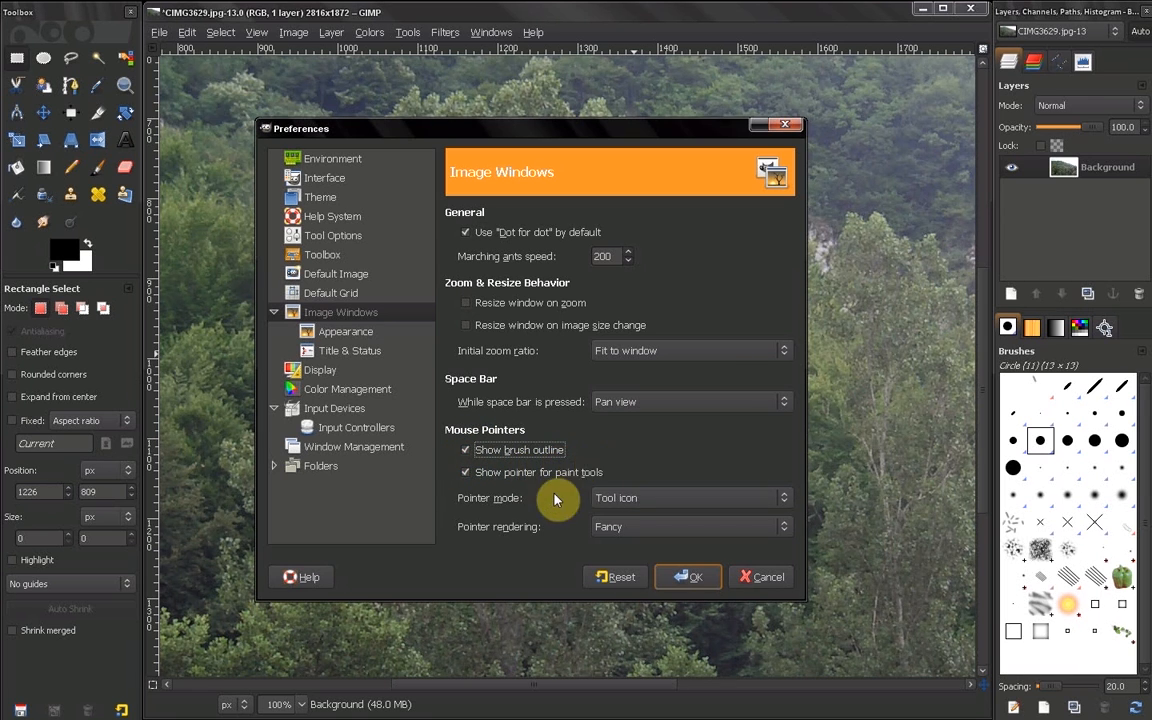
pyautogui.moveTo(100, 184)
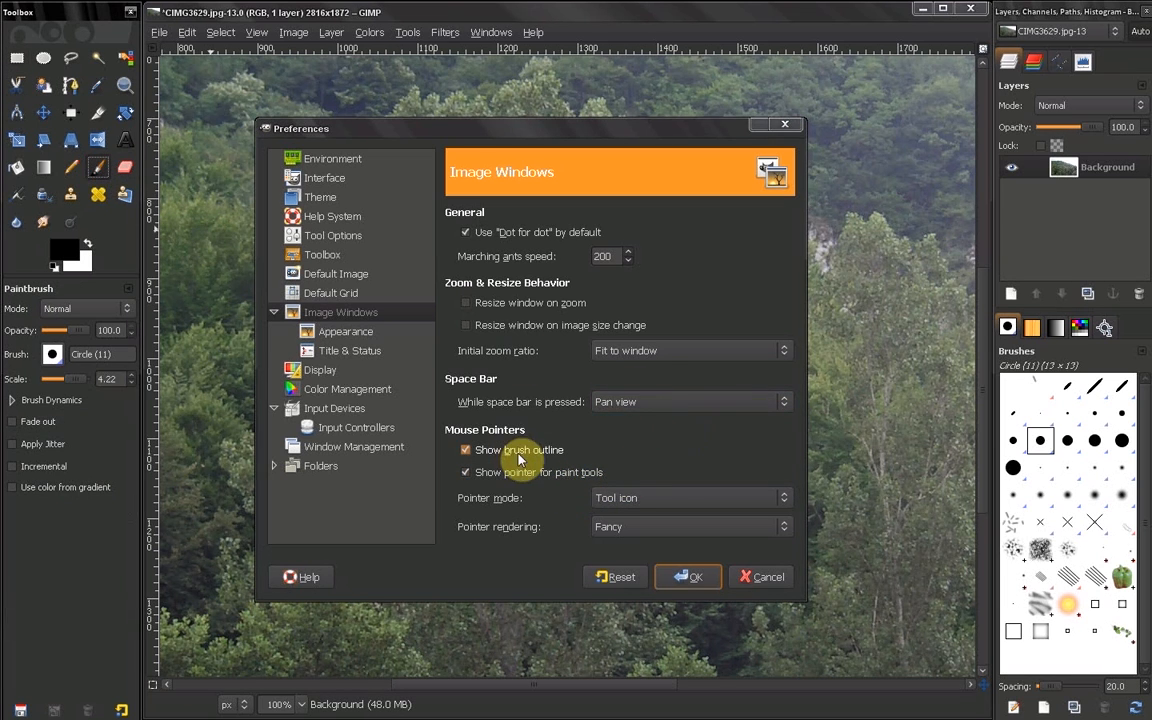
pyautogui.moveTo(904, 432)
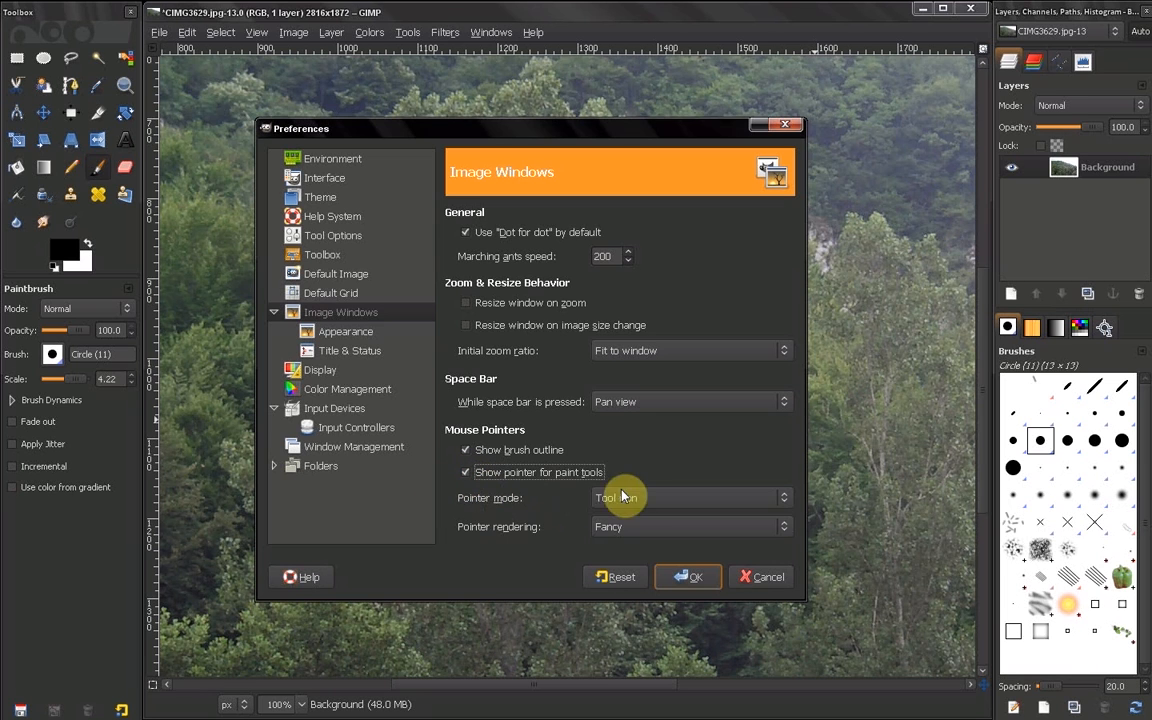
pyautogui.click(690, 496)
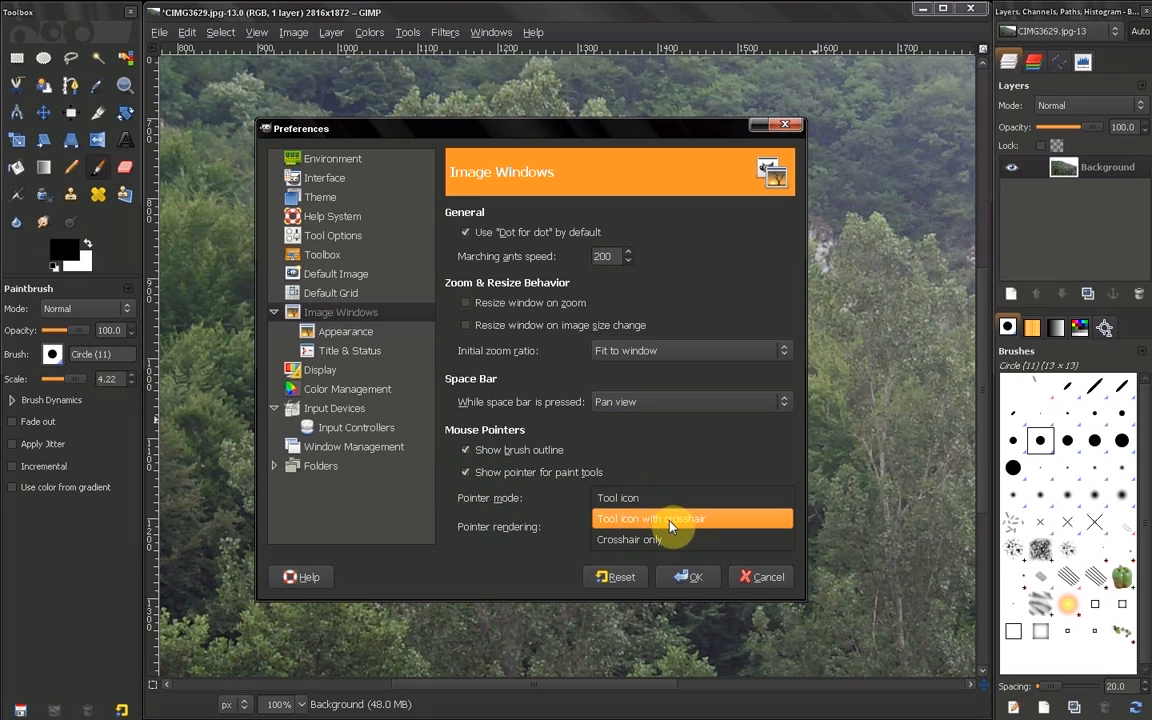
pyautogui.click(690, 496)
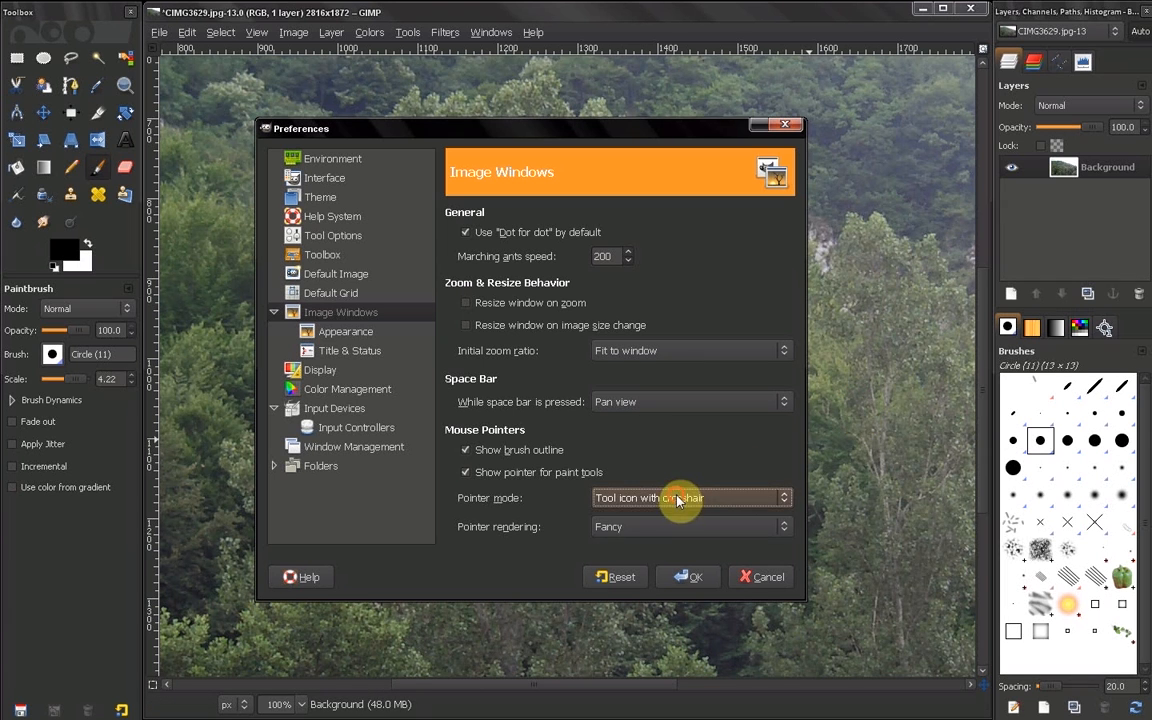
pyautogui.click(690, 496)
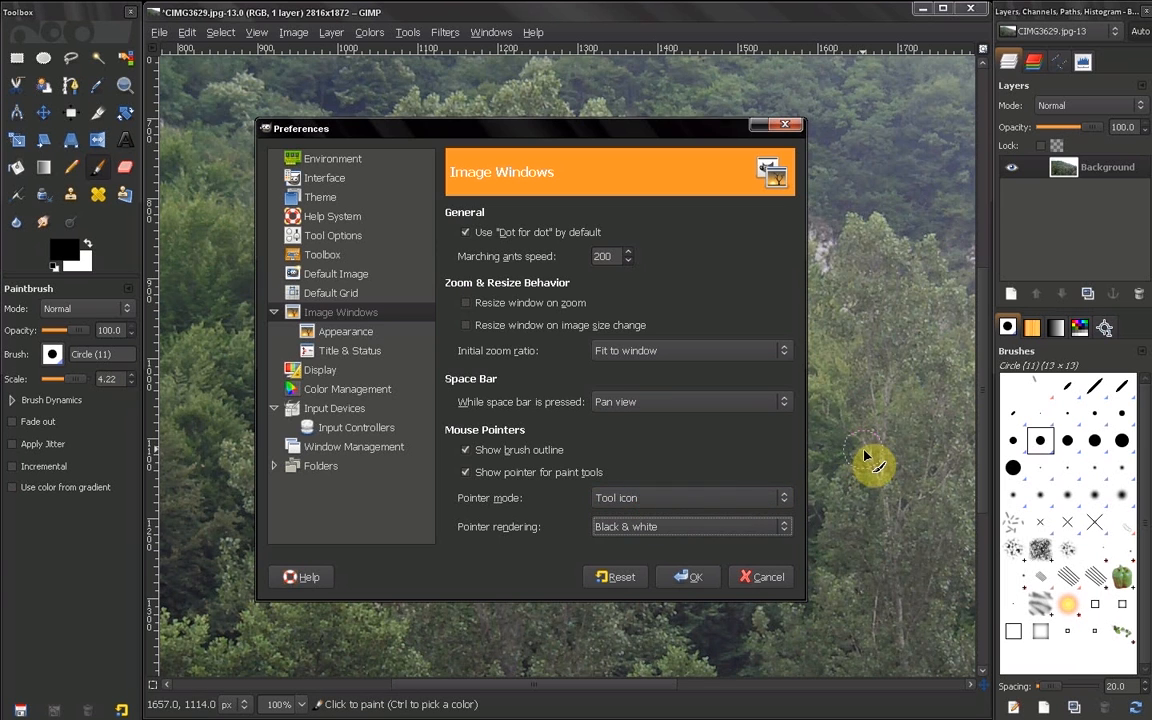
pyautogui.click(690, 526)
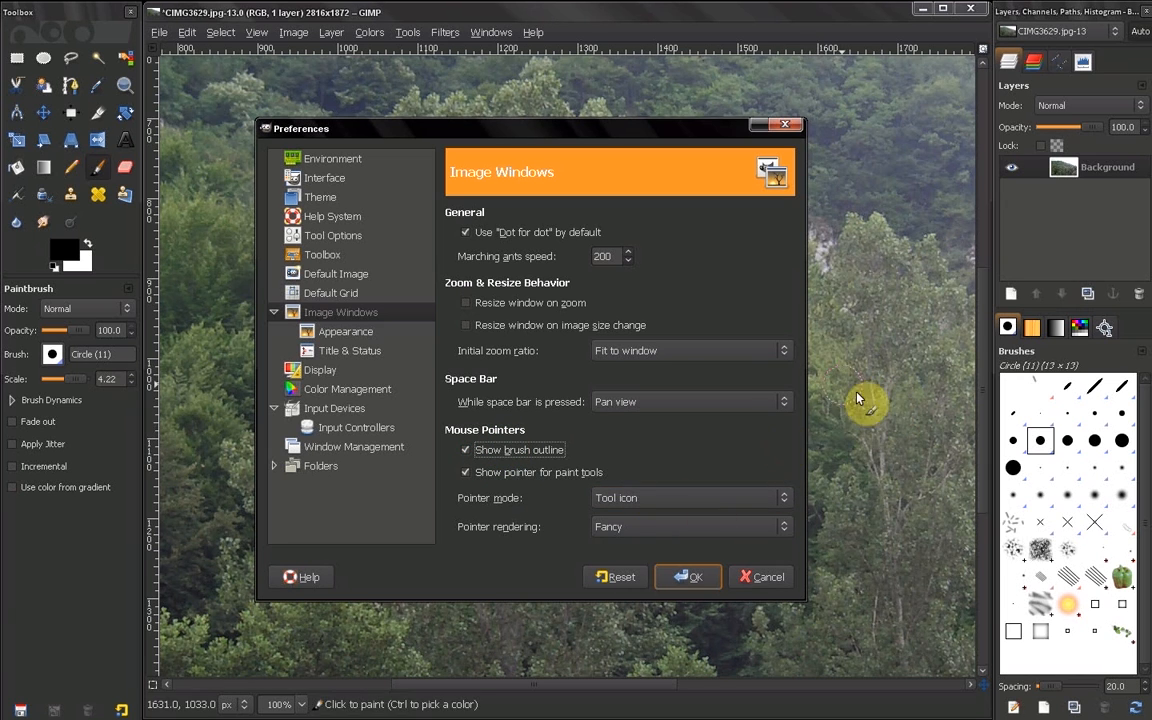
pyautogui.moveTo(888, 390)
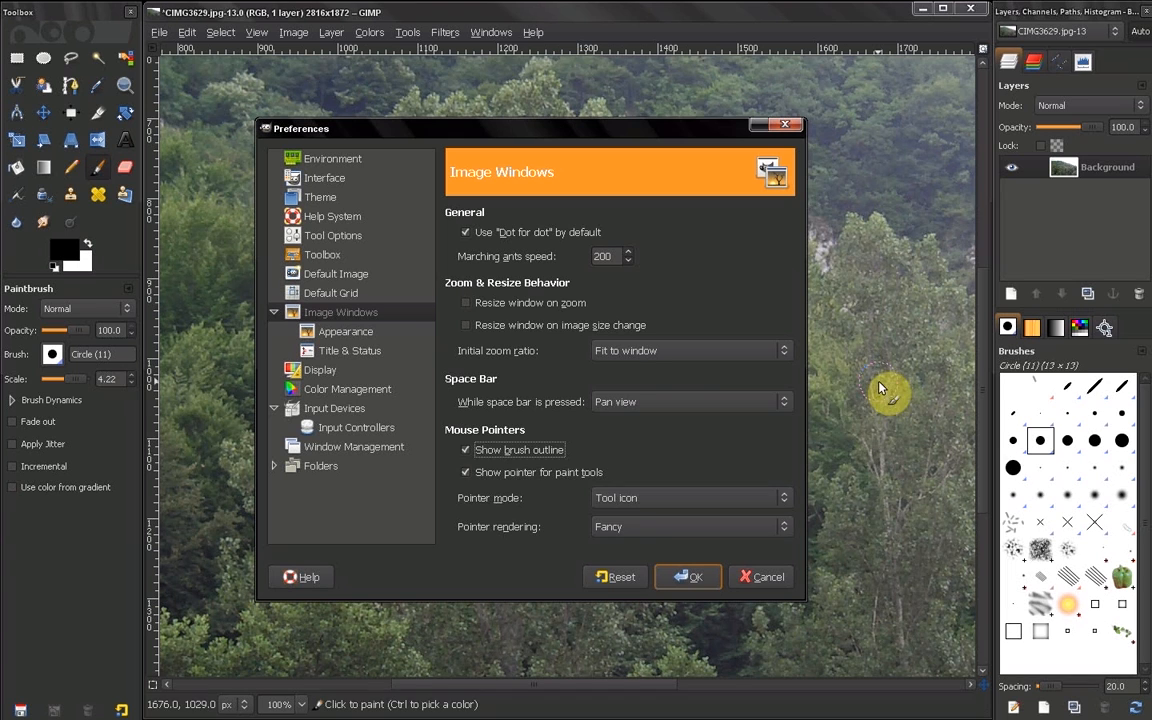